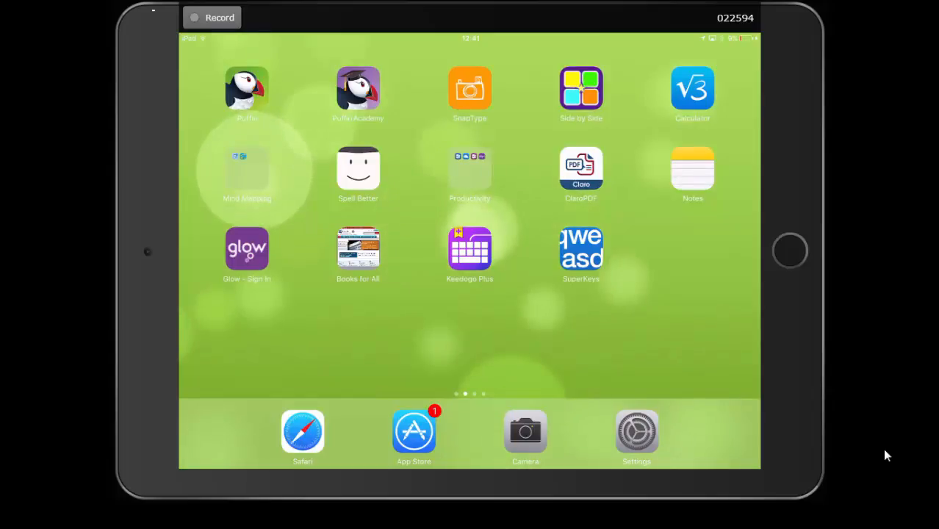
Step: Launch the Settings app from the dock
{"action": "left_click", "coordinate": [636, 429]}
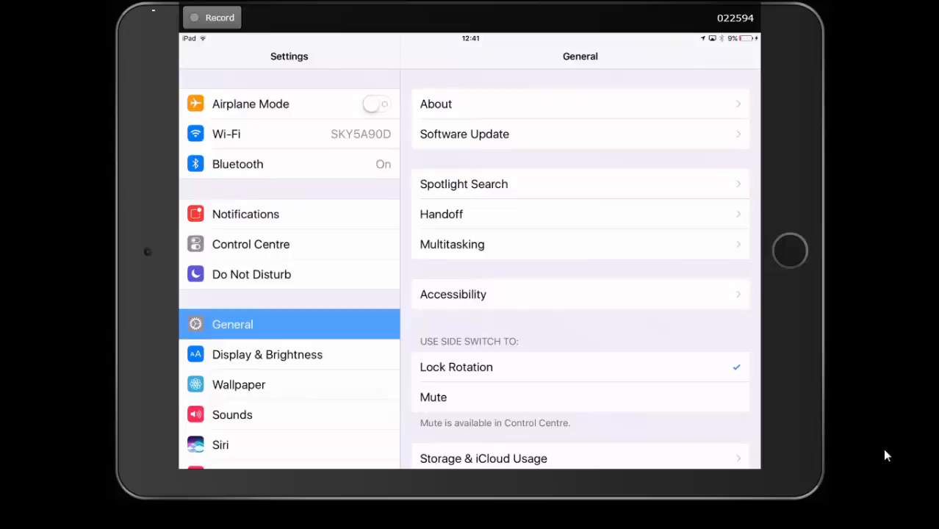
Step: Open Accessibility and scroll down to the Learning section with Guided Access
{"action": "left_click", "coordinate": [452, 294]}
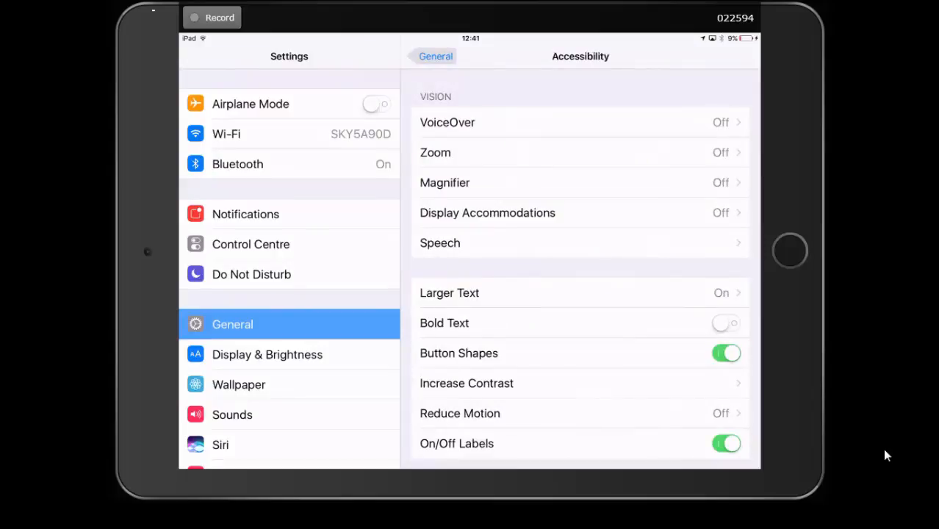
{"action": "scroll", "scroll_direction": "down", "scroll_amount": 3}
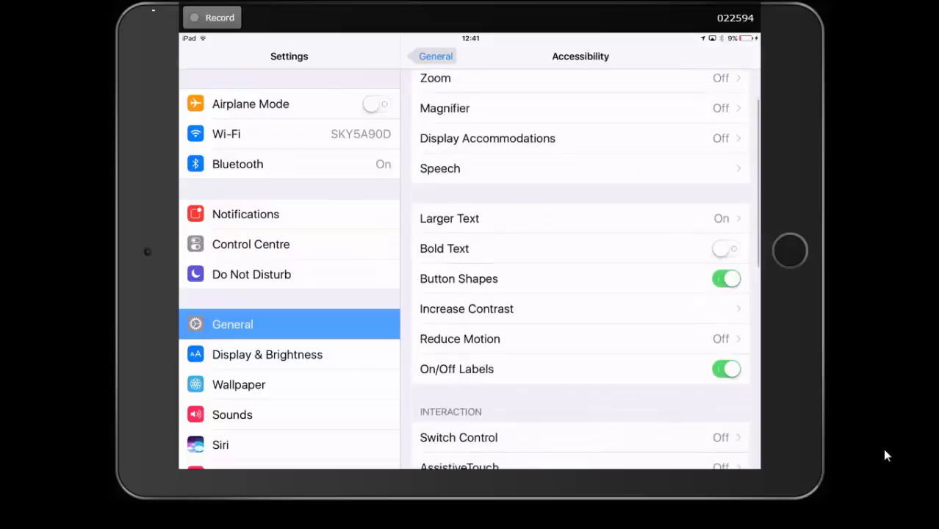
{"action": "scroll", "scroll_direction": "down", "scroll_amount": 3}
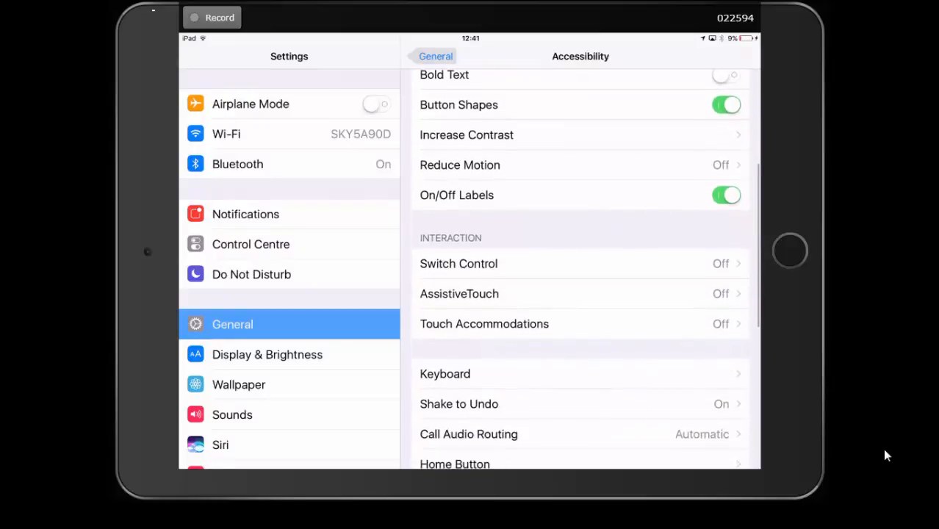
{"action": "scroll", "scroll_direction": "down", "scroll_amount": 3}
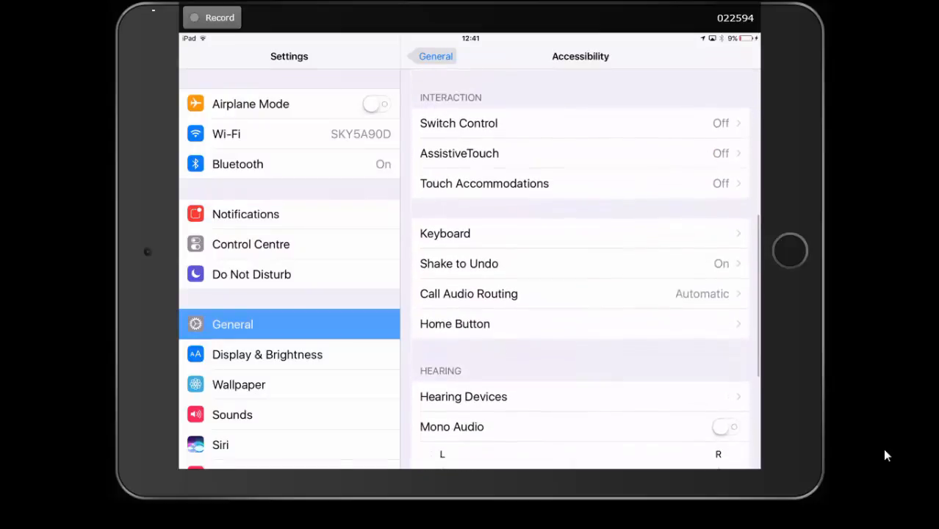
{"action": "scroll", "scroll_direction": "down", "scroll_amount": 3}
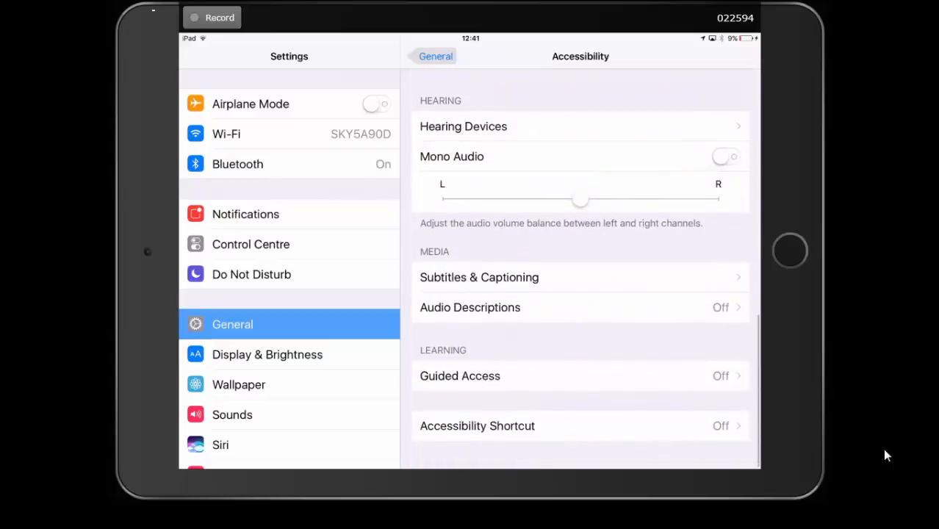
{"action": "scroll", "scroll_direction": "down", "scroll_amount": 3}
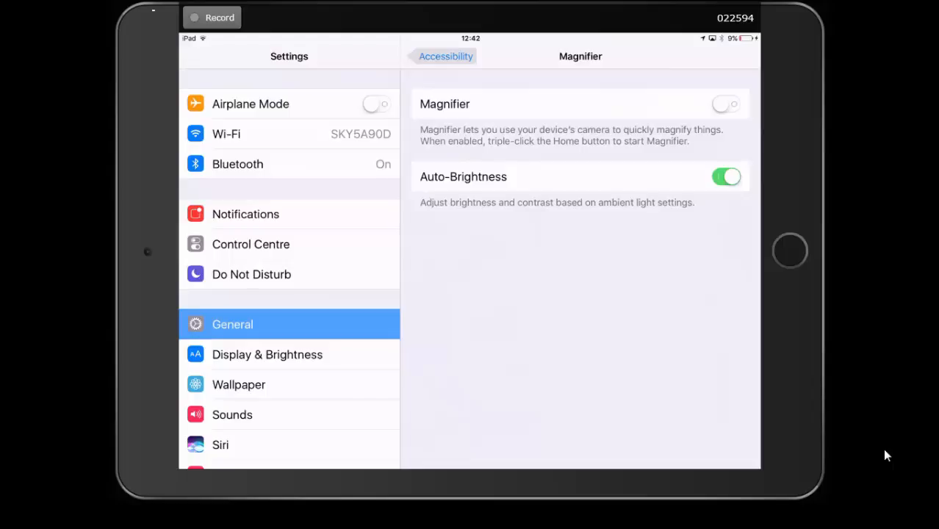
Step: Switch the Magnifier toggle on and leave the Magnifier page
{"action": "left_click", "coordinate": [726, 104]}
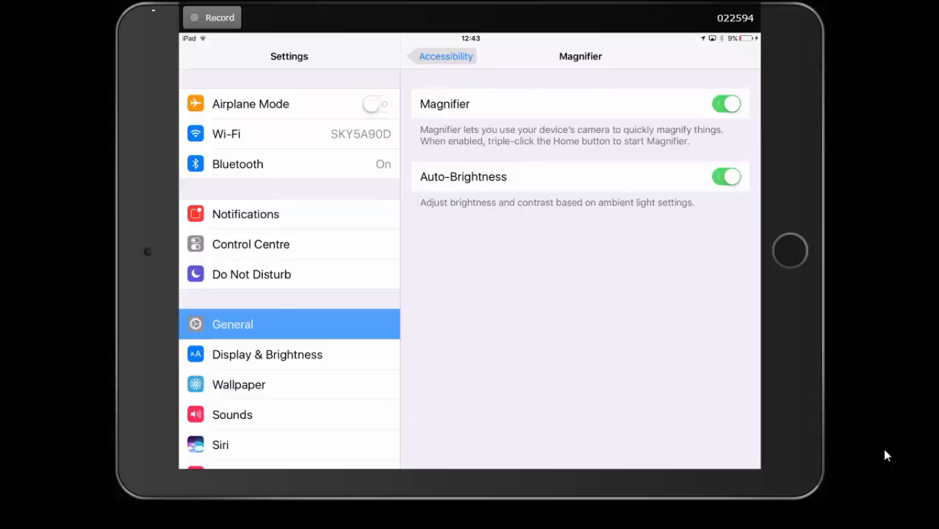
{"action": "left_click", "coordinate": [441, 56]}
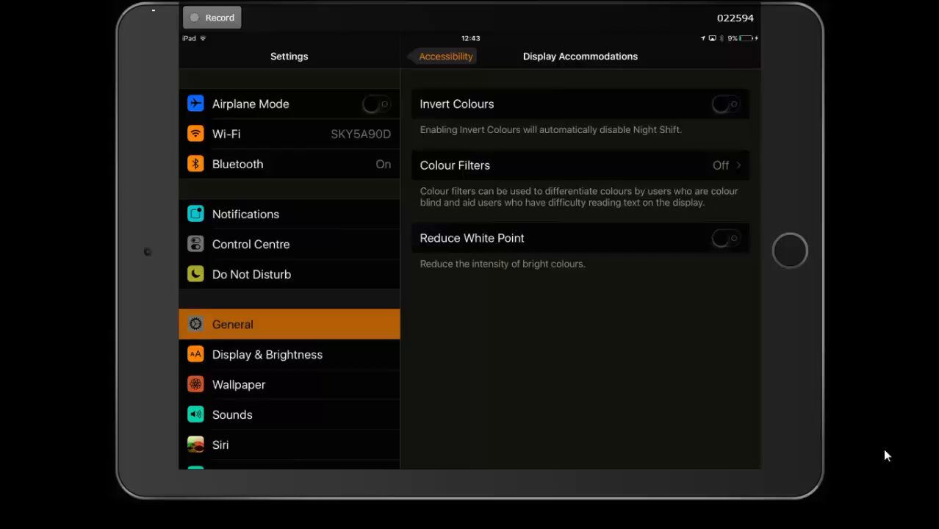
Step: Turn Invert Colours off in Display Accommodations and open Colour Filters
{"action": "left_click", "coordinate": [723, 104]}
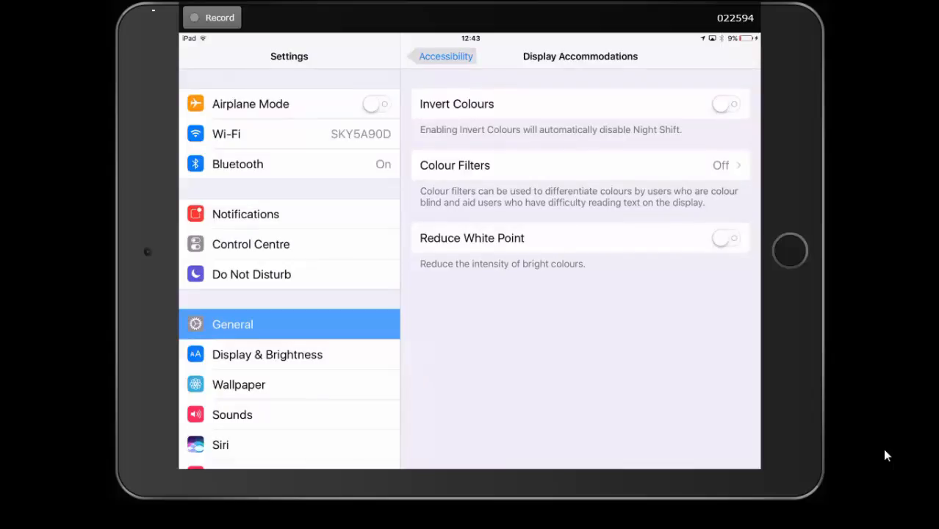
{"action": "left_click", "coordinate": [580, 165]}
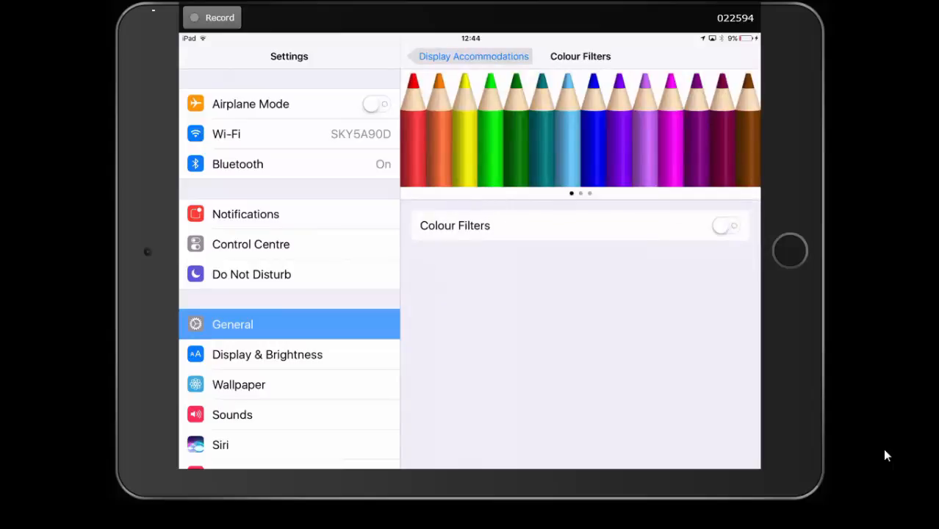
Step: Enable Colour Filters with Colour Tint, adjusting the Intensity and Hue sliders
{"action": "left_click", "coordinate": [725, 226]}
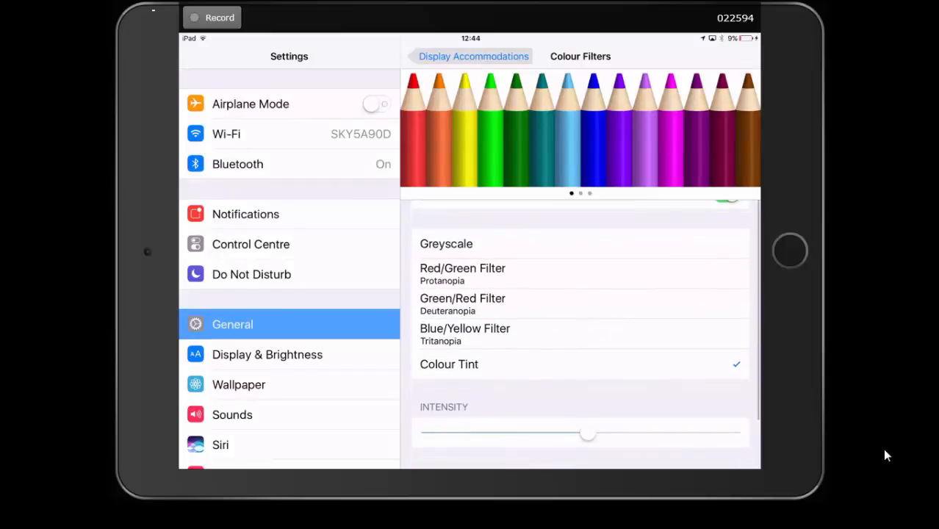
{"action": "scroll", "scroll_direction": "down", "scroll_amount": 3}
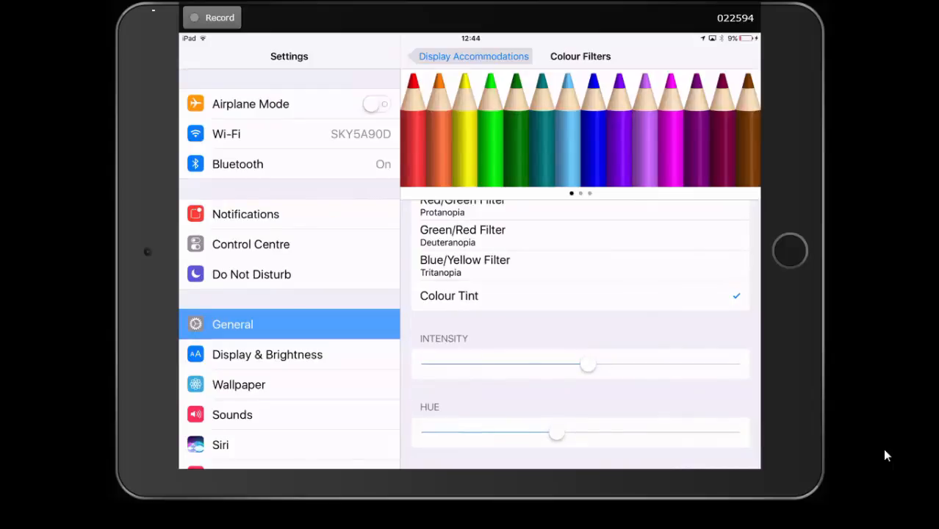
{"action": "left_click_drag", "start_coordinate": [588, 364], "coordinate": [505, 363]}
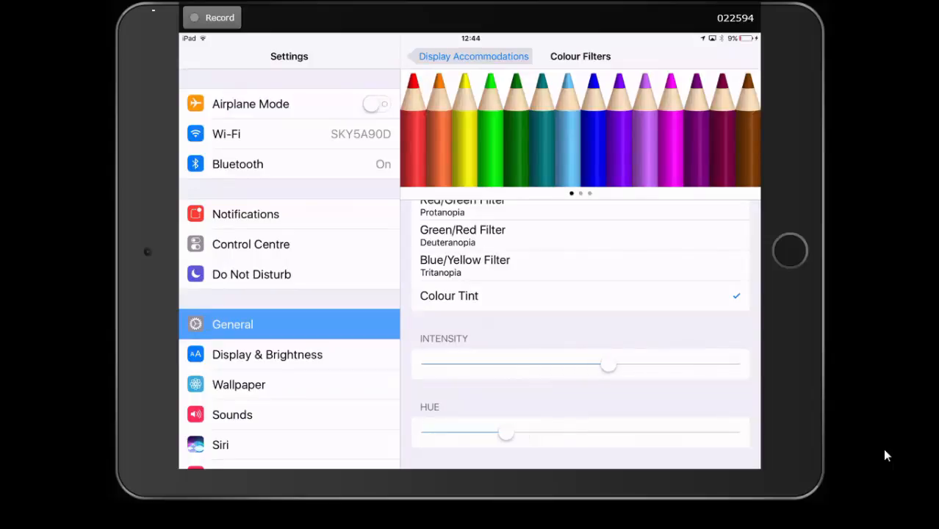
{"action": "left_click_drag", "start_coordinate": [505, 433], "coordinate": [562, 433]}
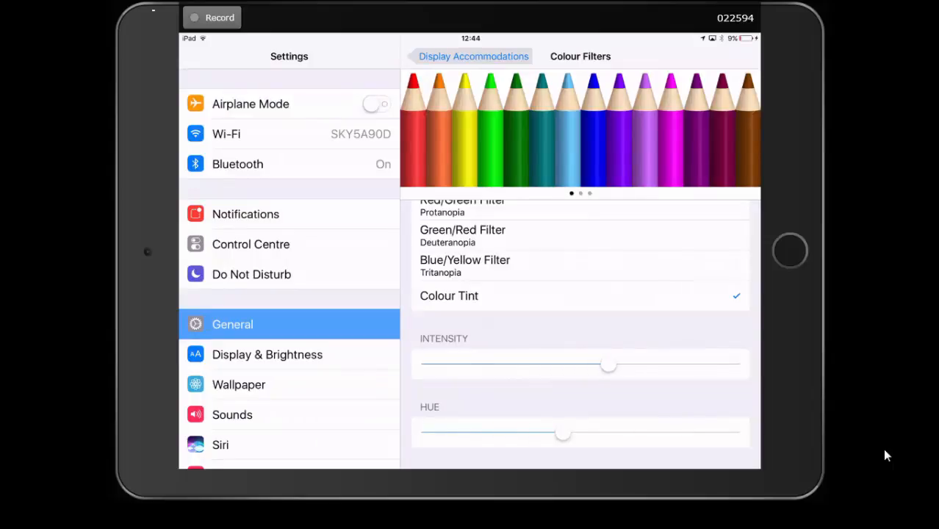
{"action": "left_click_drag", "start_coordinate": [562, 432], "coordinate": [655, 433]}
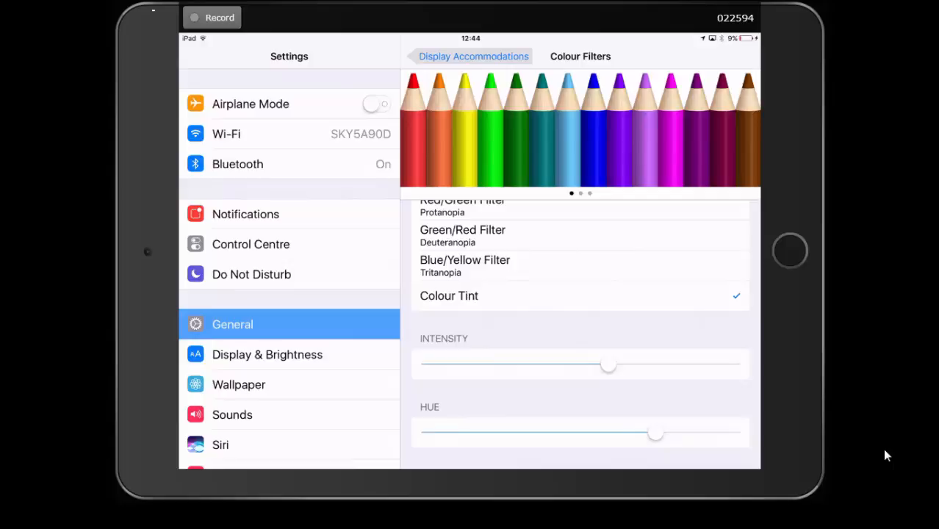
{"action": "left_click_drag", "start_coordinate": [654, 432], "coordinate": [536, 432]}
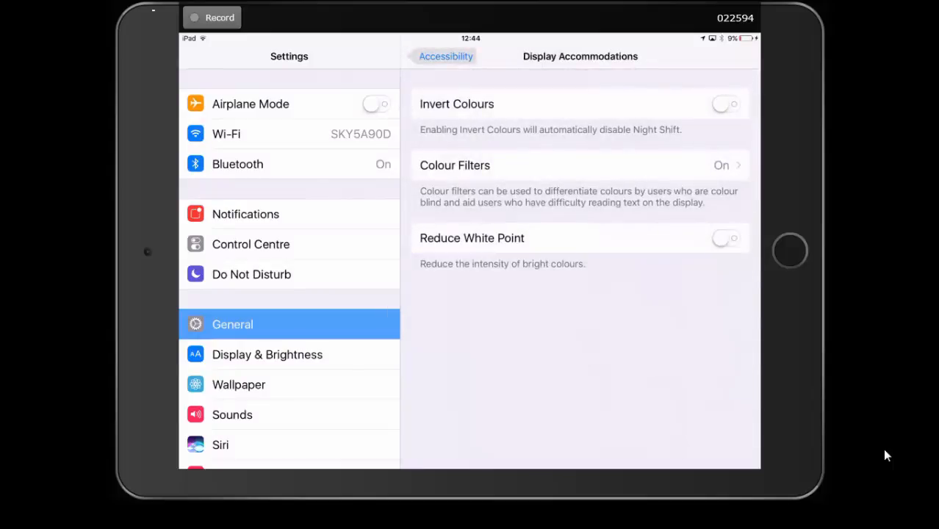
Step: Switch Magnifier off and return to the Accessibility page
{"action": "left_click", "coordinate": [446, 56]}
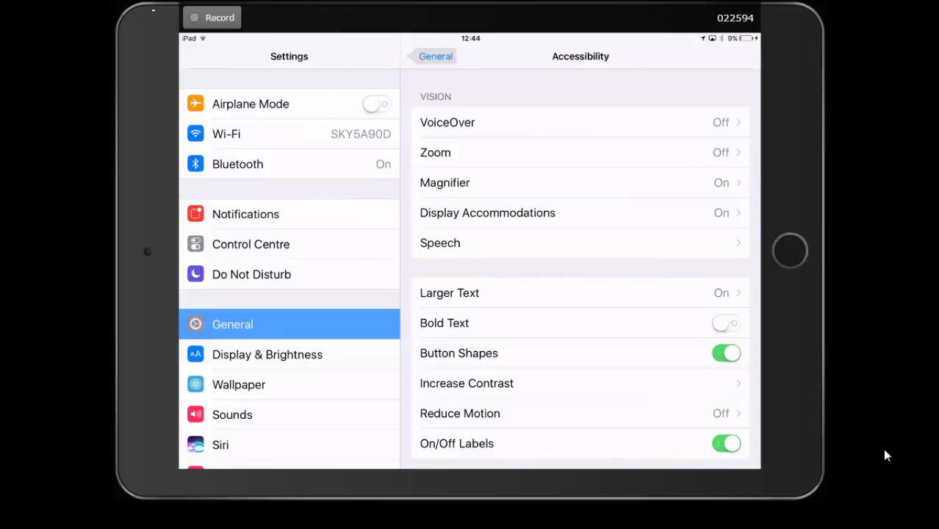
{"action": "scroll", "scroll_direction": "down", "scroll_amount": 3}
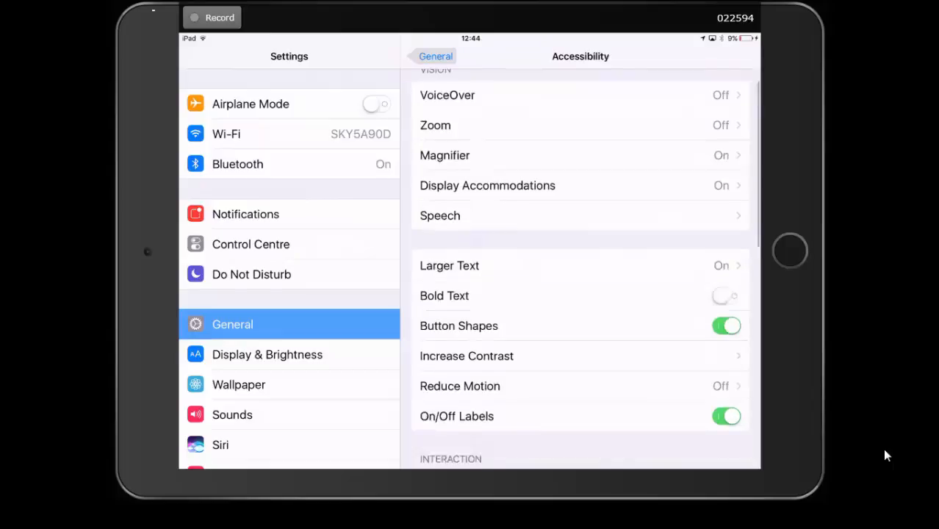
{"action": "scroll", "scroll_direction": "down", "scroll_amount": 3}
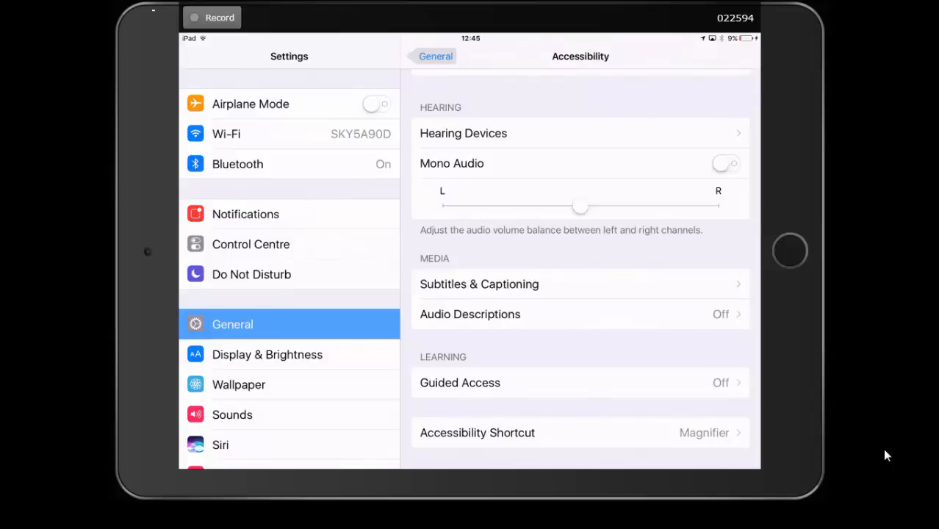
{"action": "scroll", "scroll_direction": "down", "scroll_amount": 3}
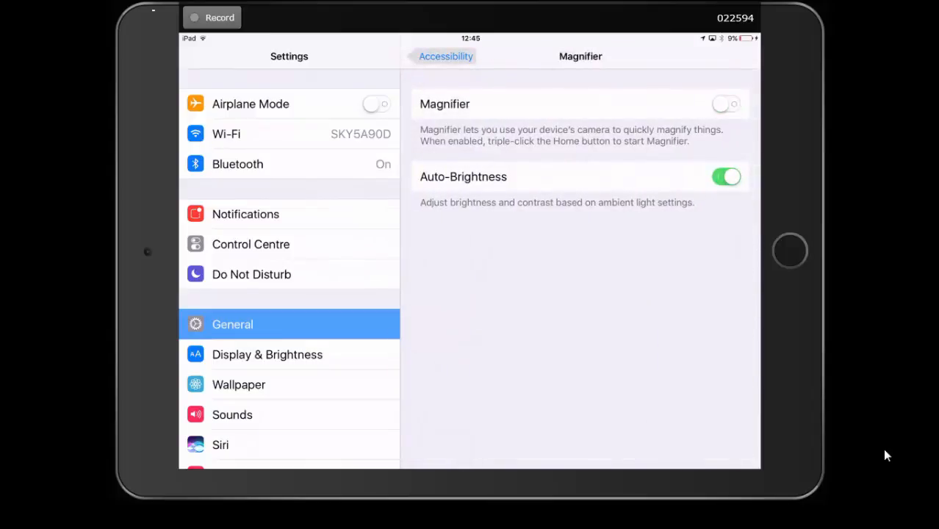
{"action": "left_click", "coordinate": [445, 56]}
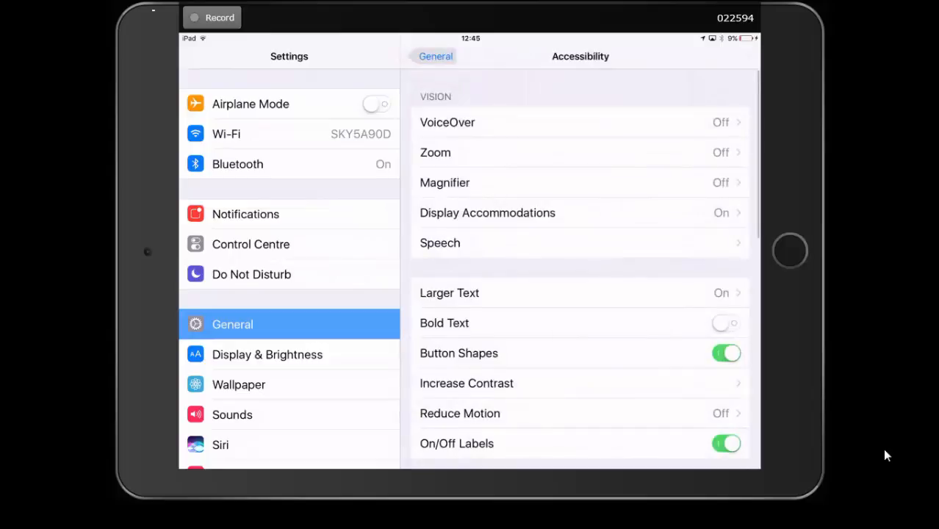
{"action": "scroll", "scroll_direction": "down", "scroll_amount": 3}
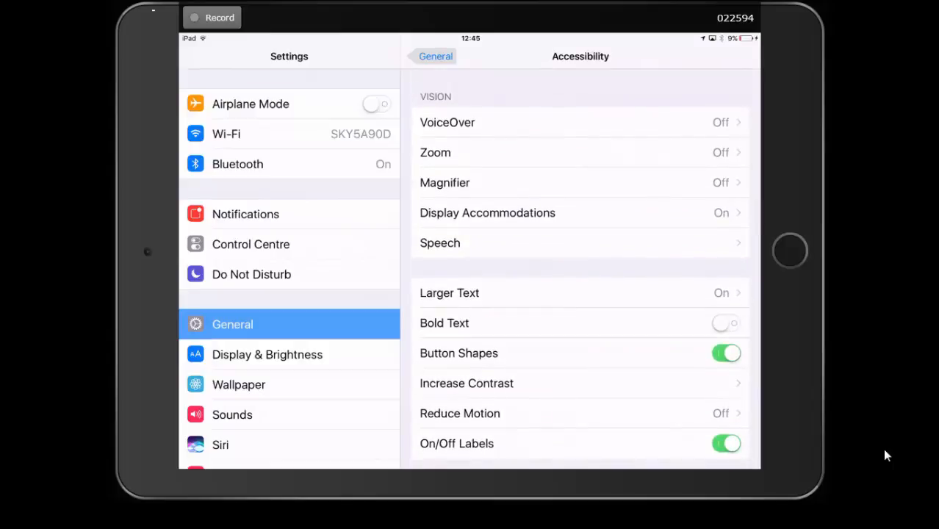
Step: Open Speech, turn on Speak Selection, and enable Highlight Content
{"action": "left_click", "coordinate": [439, 242]}
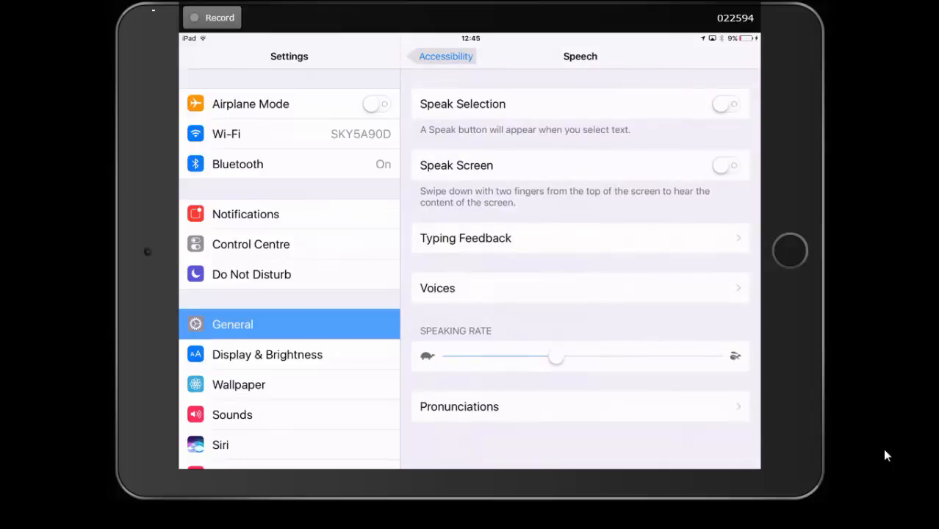
{"action": "left_click", "coordinate": [725, 104]}
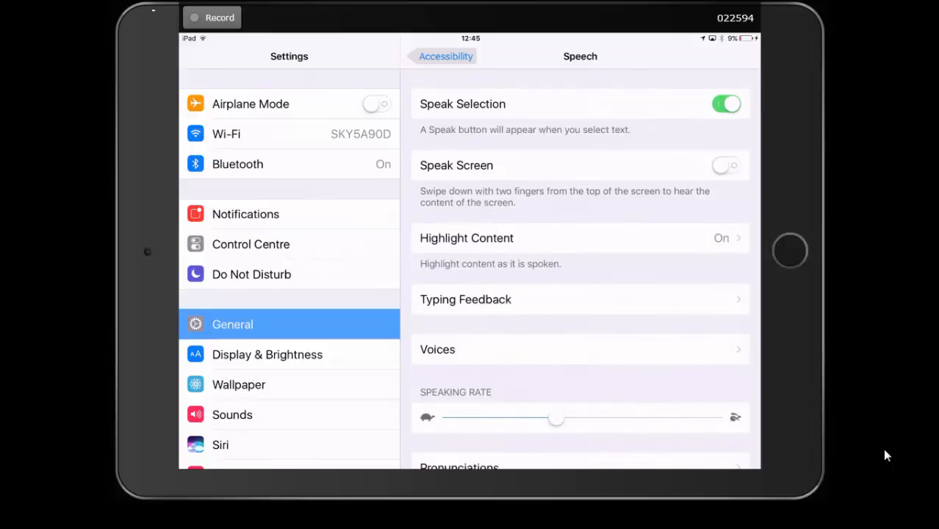
{"action": "left_click", "coordinate": [726, 164]}
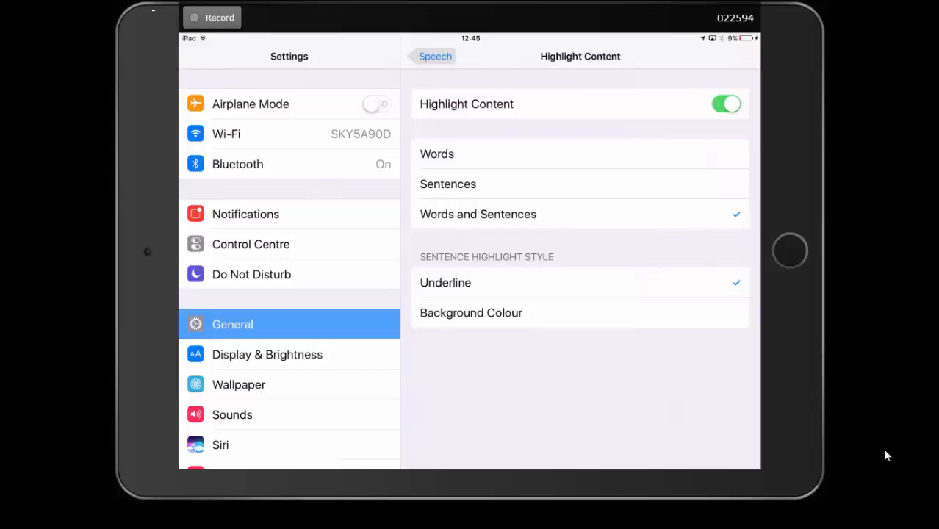
Step: Return to Speech and open the English voices list under Voices
{"action": "left_click", "coordinate": [434, 55]}
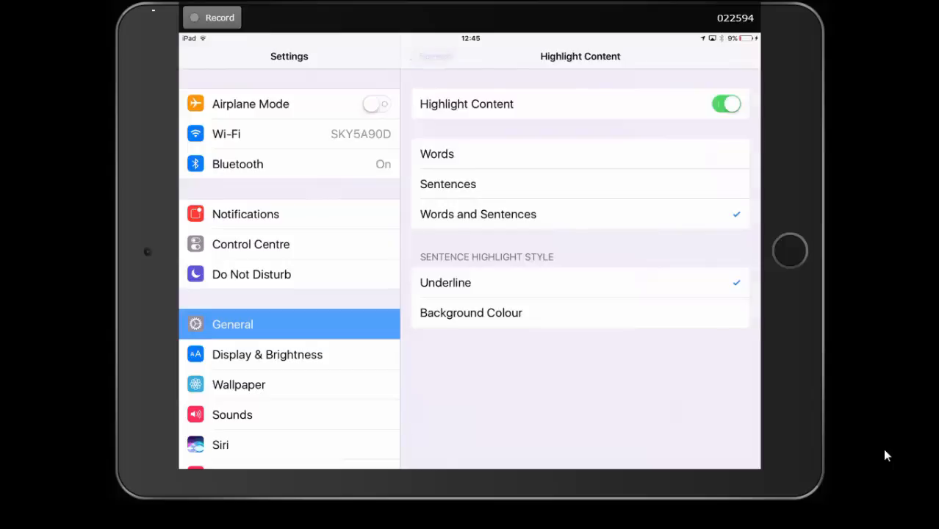
{"action": "left_click", "coordinate": [444, 55]}
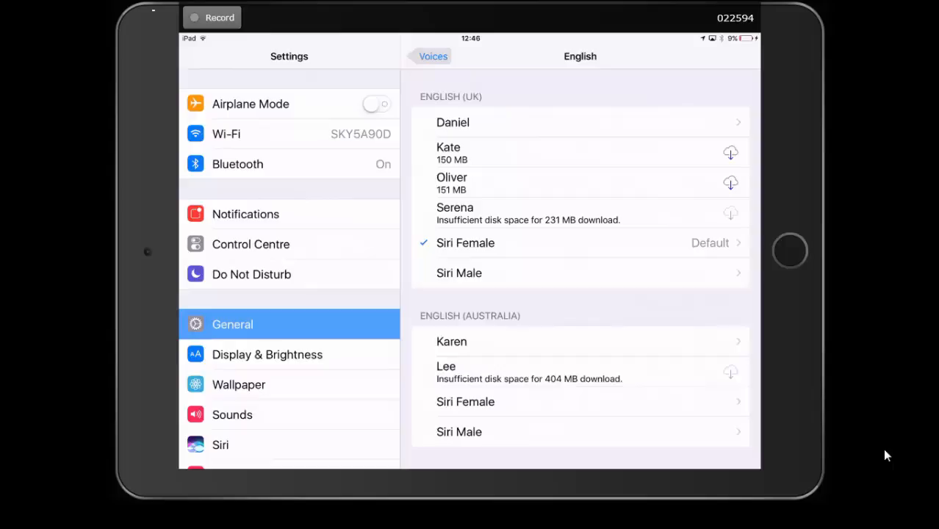
Step: Back in Speech, drag the Speaking Rate slider slightly slower
{"action": "left_click", "coordinate": [431, 56]}
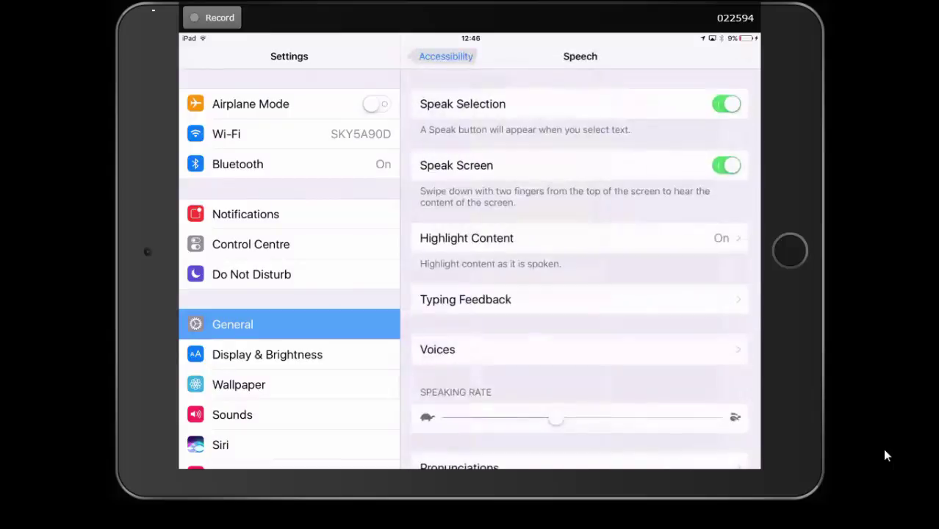
{"action": "scroll", "scroll_direction": "down", "scroll_amount": 3}
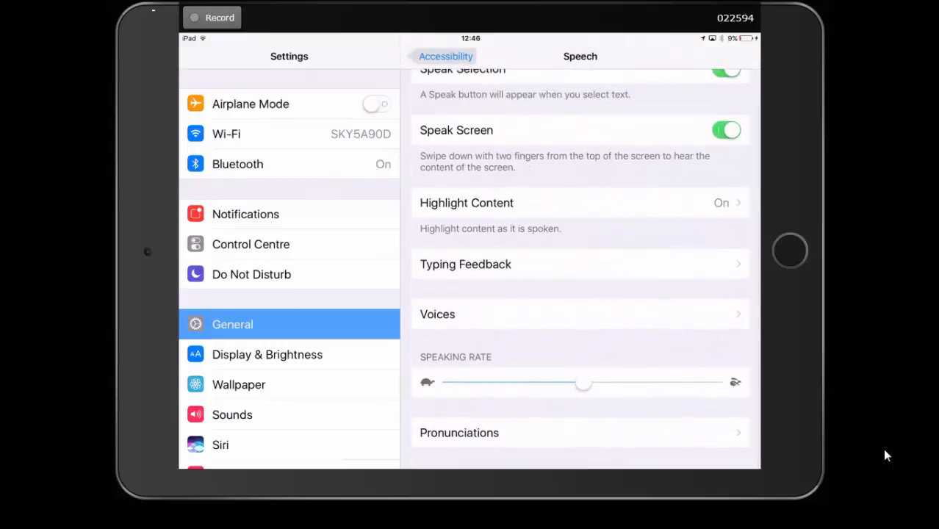
{"action": "left_click_drag", "start_coordinate": [582, 382], "coordinate": [542, 381]}
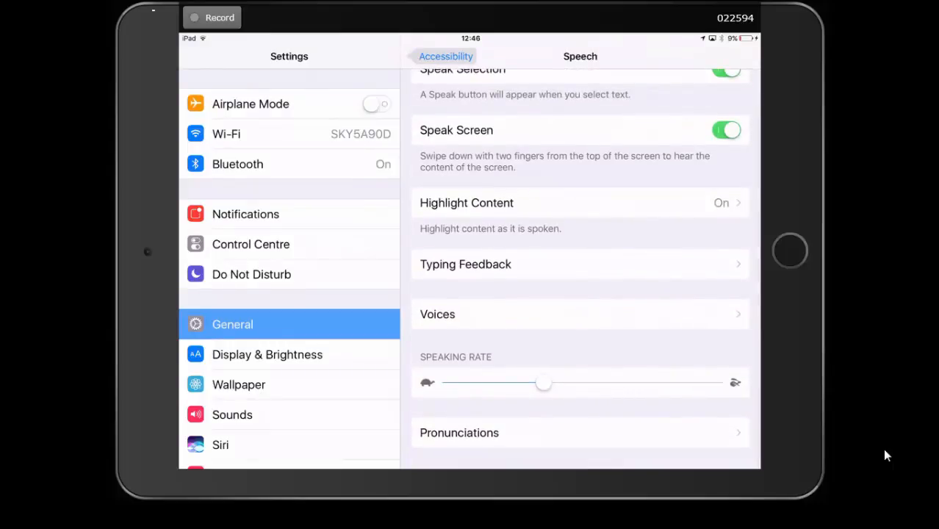
{"action": "scroll", "scroll_direction": "up", "scroll_amount": 3}
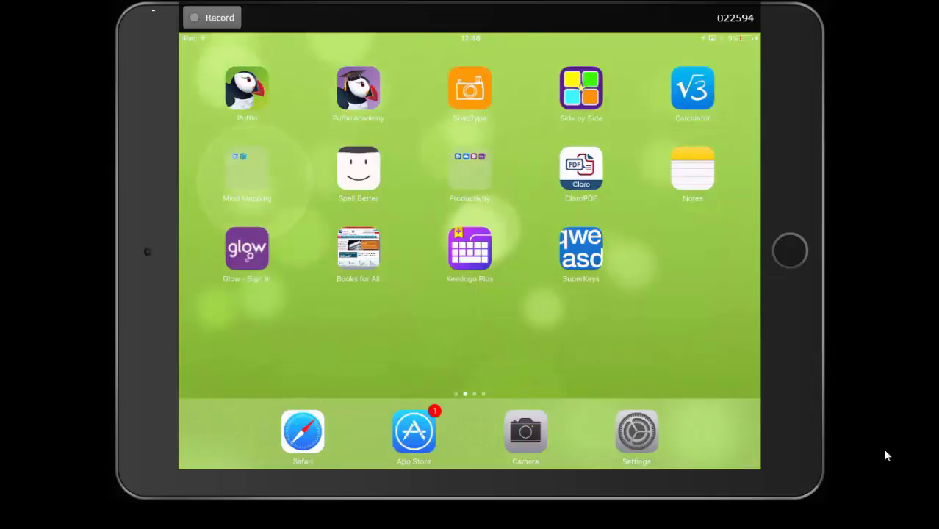
Step: Launch Word from the Productivity folder and open a document
{"action": "left_click", "coordinate": [469, 169]}
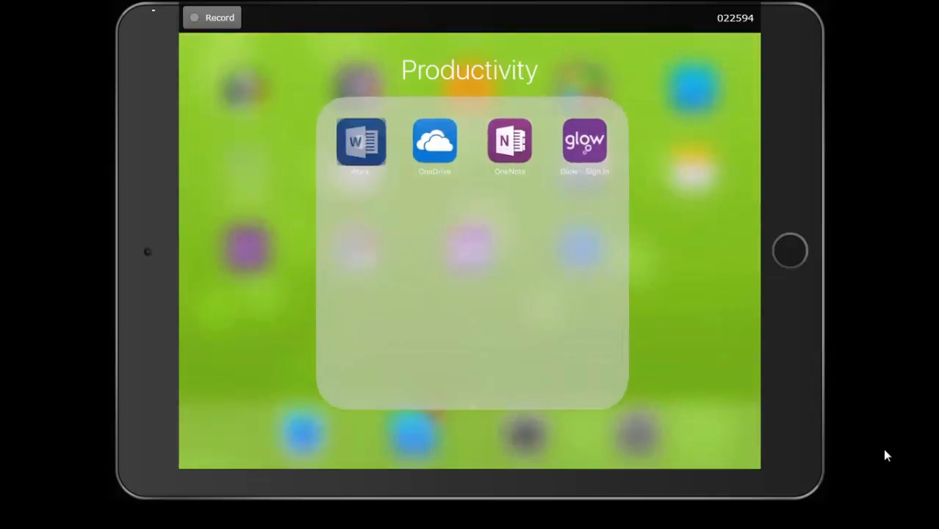
{"action": "left_click", "coordinate": [362, 140]}
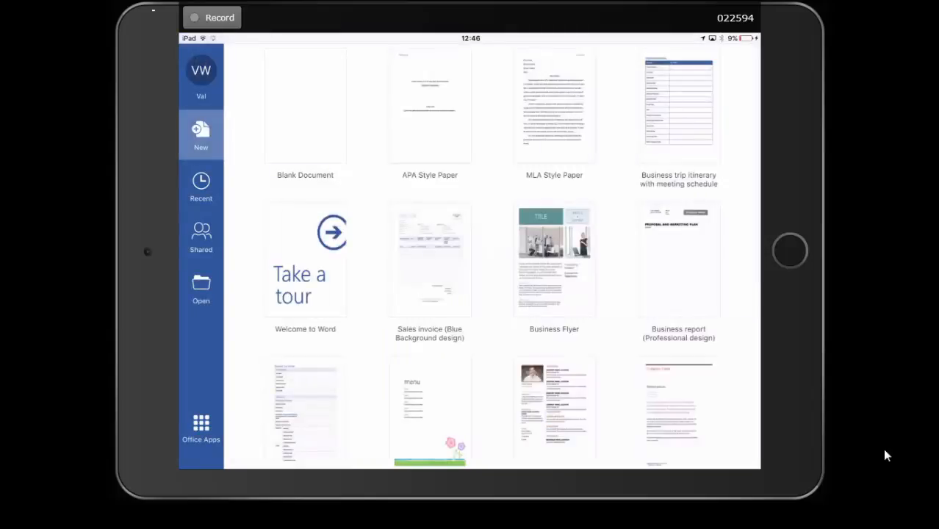
{"action": "left_click", "coordinate": [305, 105]}
{"action": "type", "text": "The same thing I said to you will be repeated."}
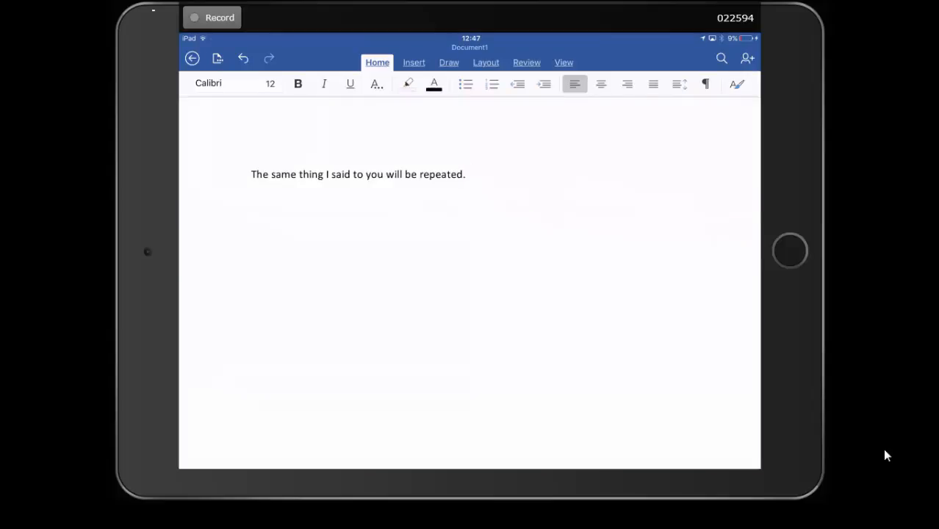
Step: Select 'The same thing I said to you will be repeated.' and choose Speak
{"action": "left_click", "coordinate": [369, 174]}
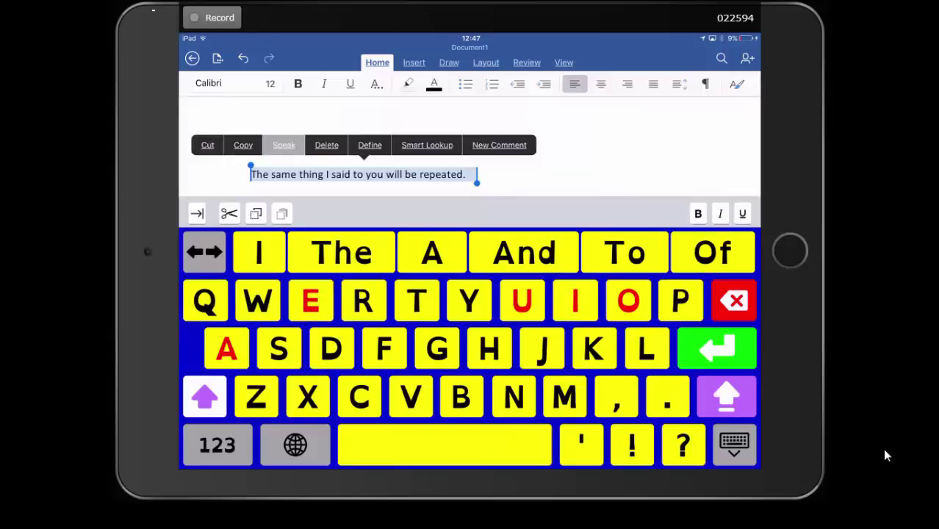
{"action": "left_click", "coordinate": [284, 145]}
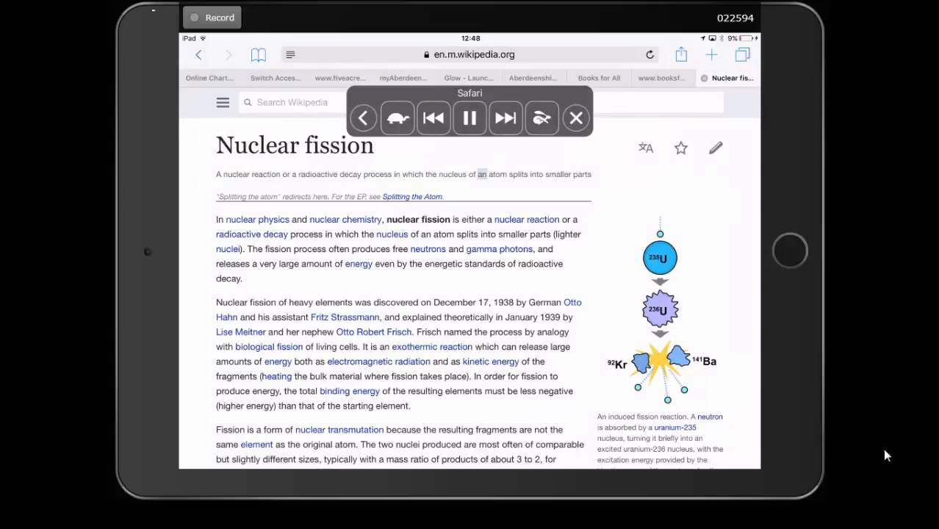
Step: Pause Speak Screen and switch the Nuclear fission article to Reader view
{"action": "left_click", "coordinate": [468, 118]}
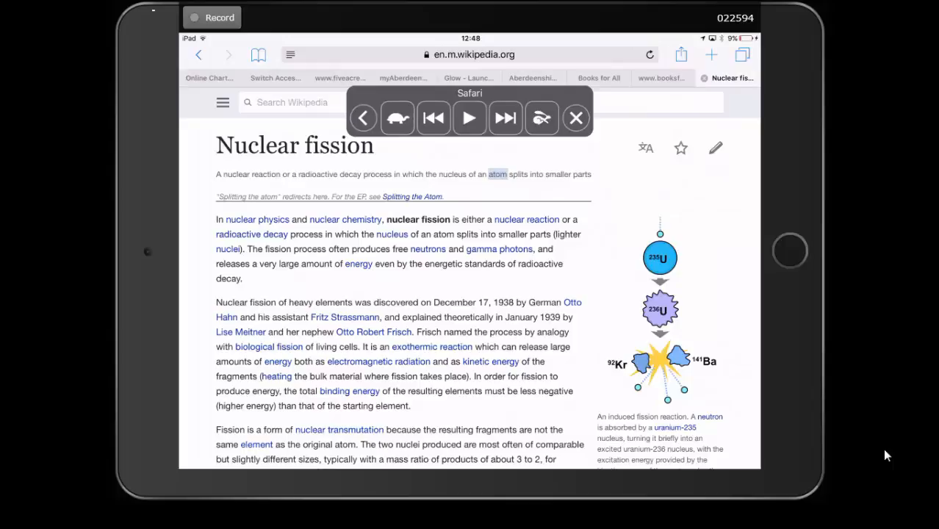
{"action": "left_click", "coordinate": [576, 118]}
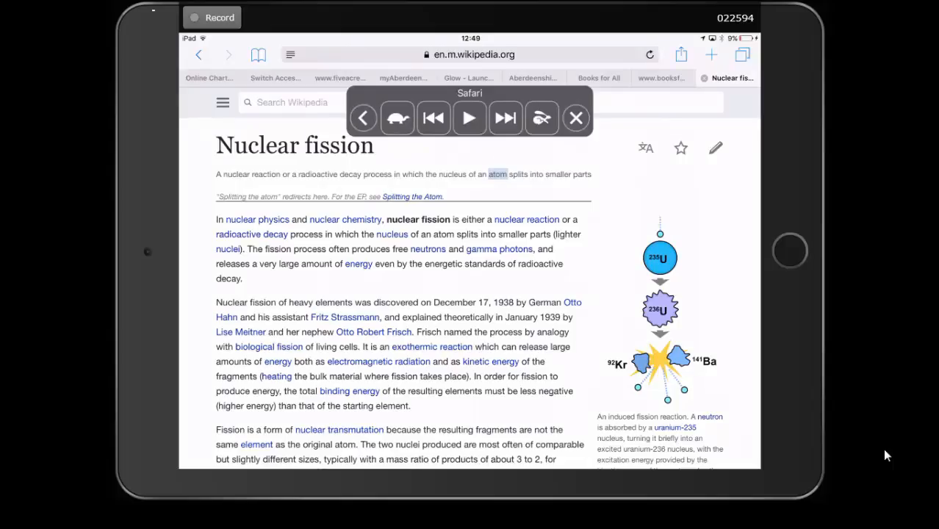
{"action": "left_click", "coordinate": [575, 117]}
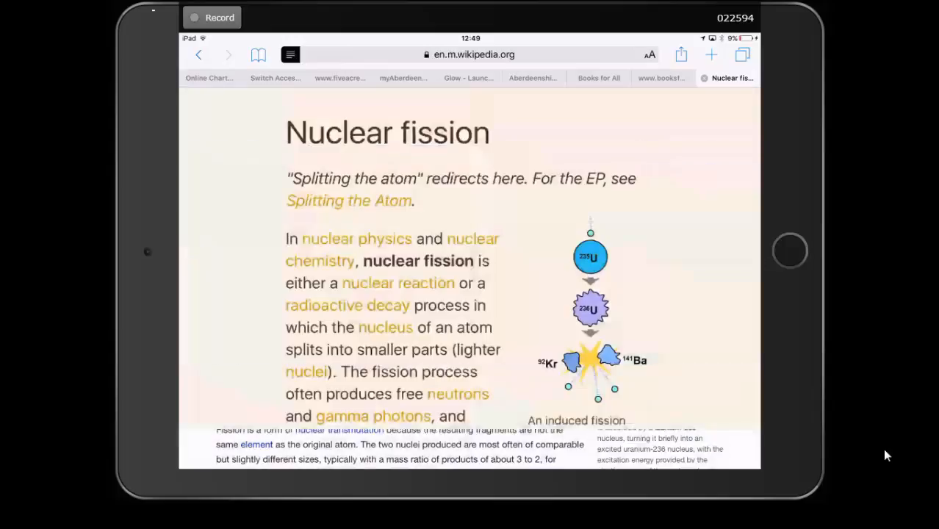
Step: Give the Reader view a black theme with Georgia font
{"action": "scroll", "scroll_direction": "down", "scroll_amount": 3}
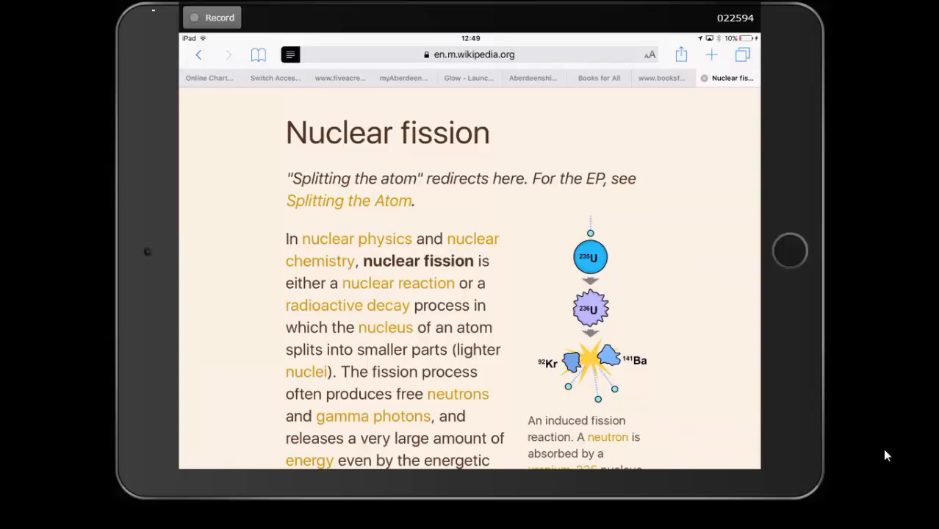
{"action": "left_click", "coordinate": [650, 54]}
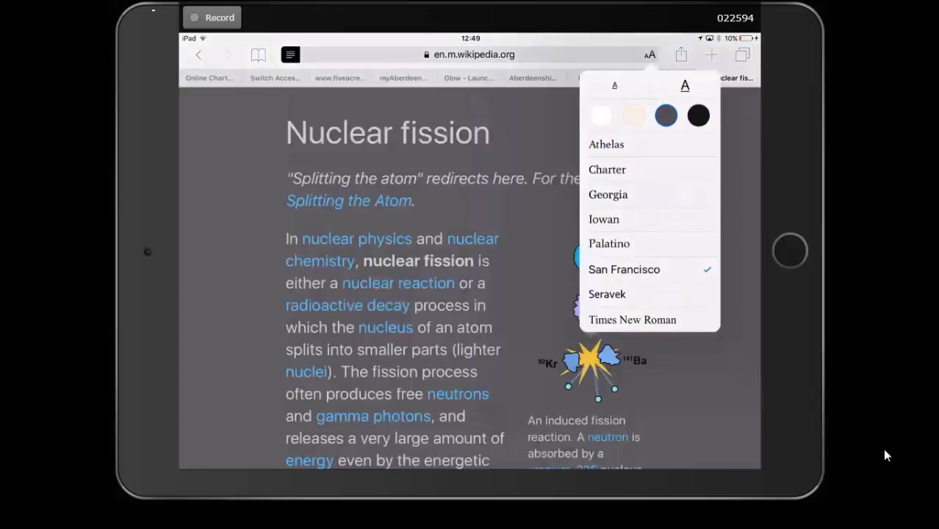
{"action": "left_click", "coordinate": [601, 115]}
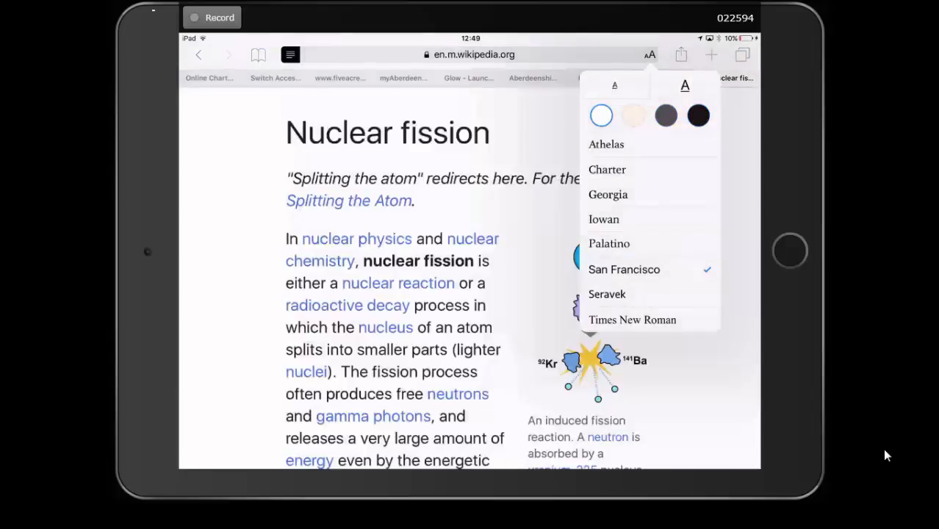
{"action": "left_click", "coordinate": [698, 116]}
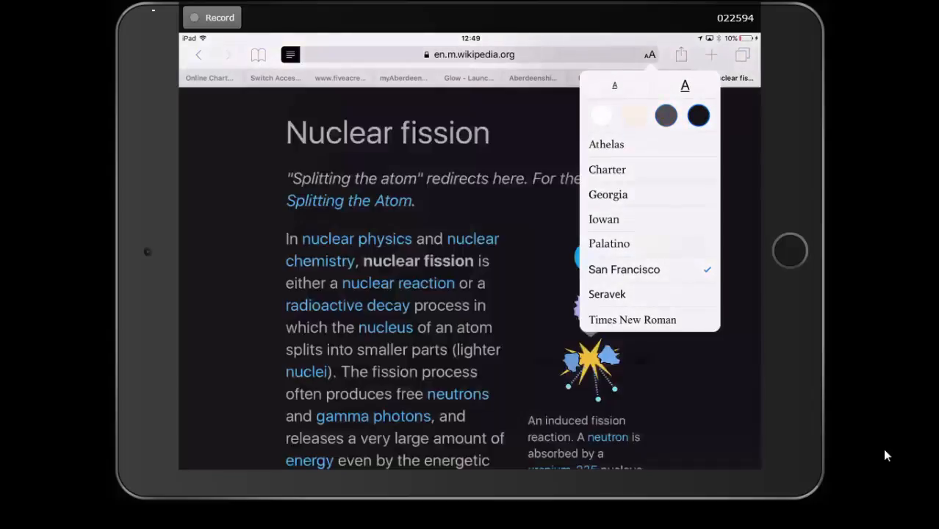
{"action": "left_click", "coordinate": [607, 194]}
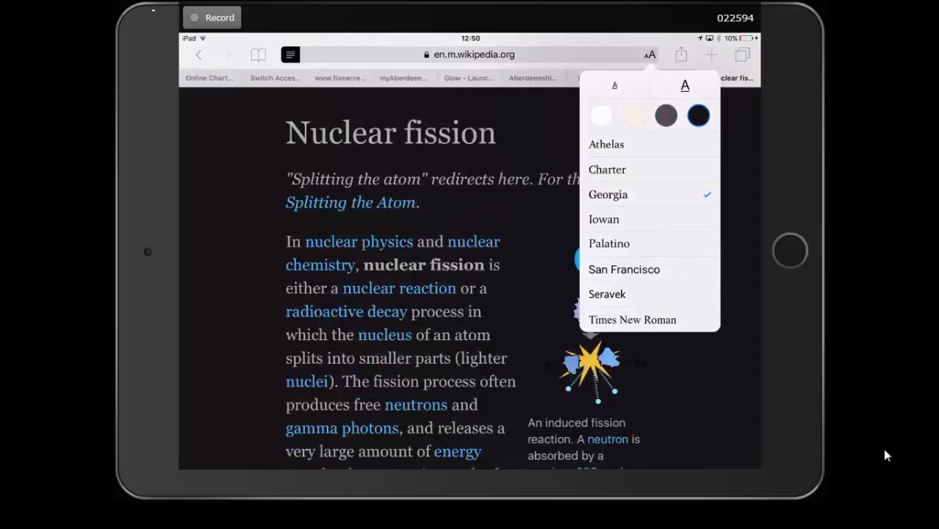
{"action": "left_click", "coordinate": [633, 116]}
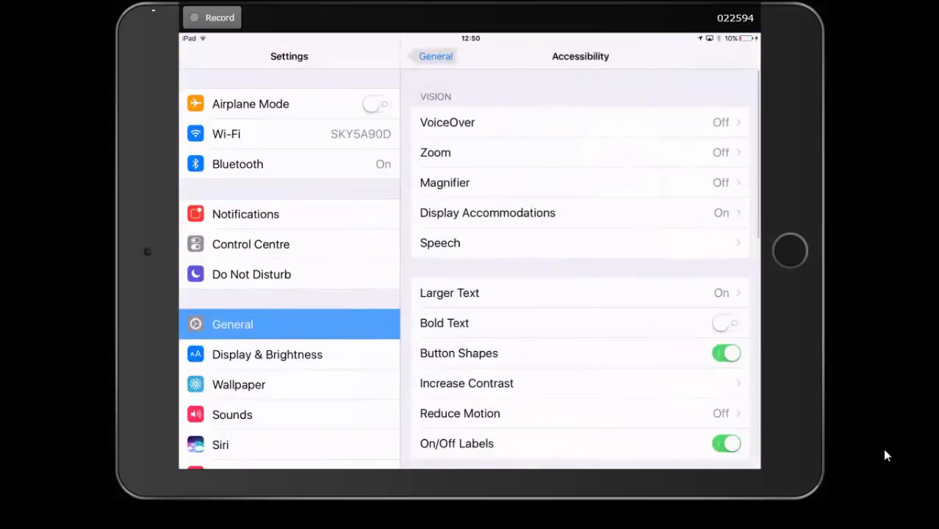
Step: Visit Speech settings, return to Accessibility, and scroll down to Guided Access
{"action": "left_click", "coordinate": [439, 242]}
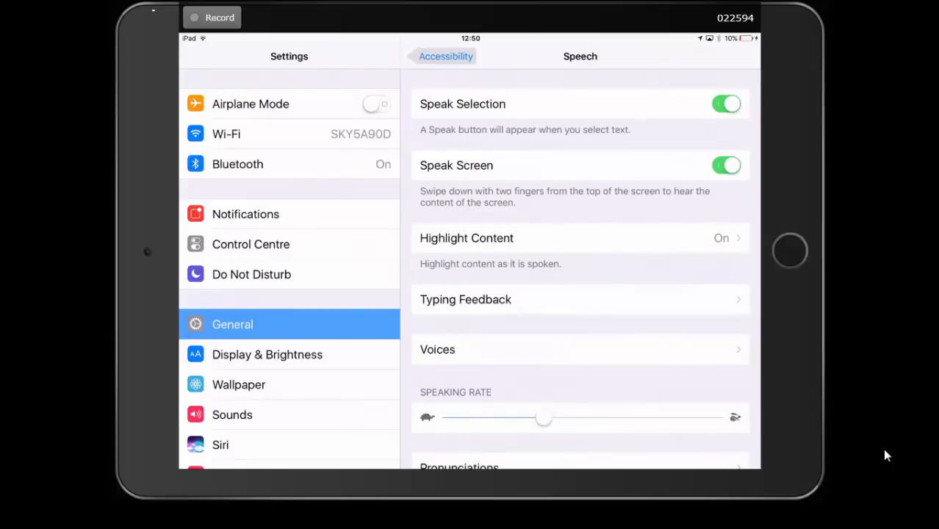
{"action": "left_click", "coordinate": [445, 55]}
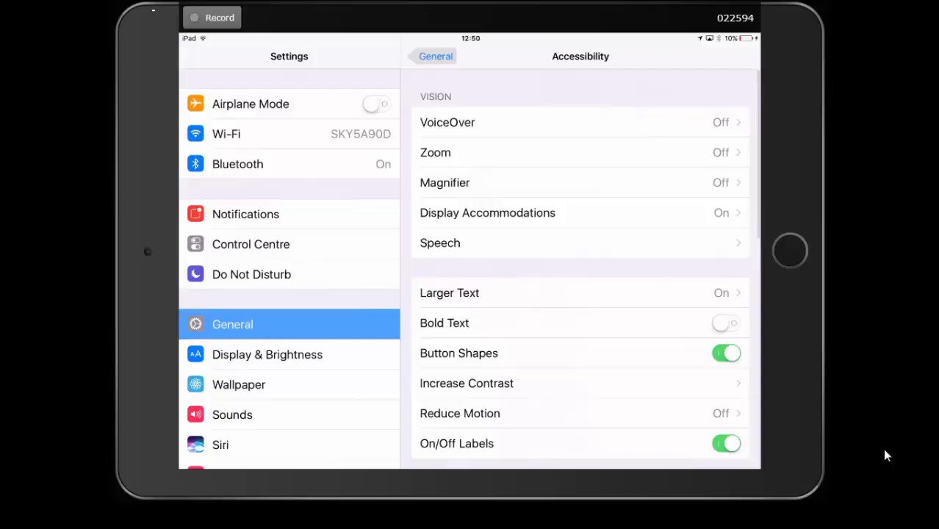
{"action": "scroll", "scroll_direction": "down", "scroll_amount": 3}
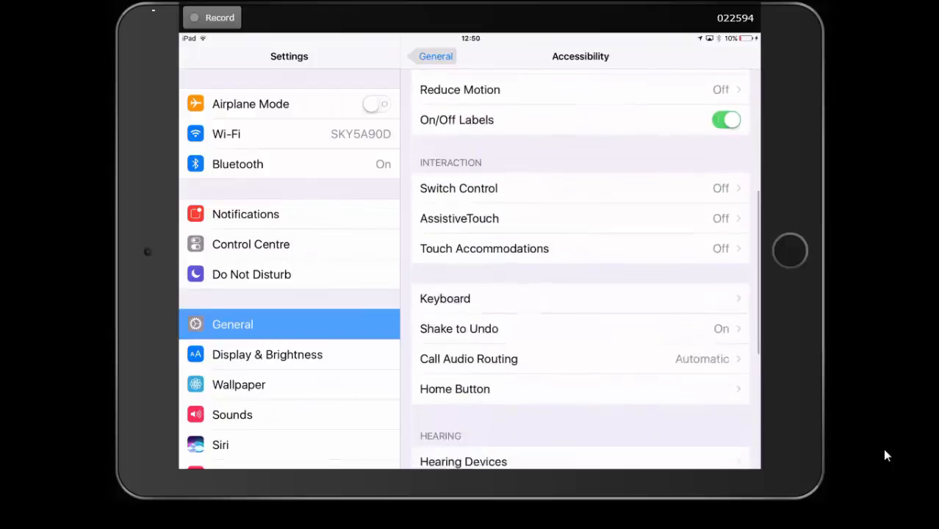
{"action": "scroll", "scroll_direction": "down", "scroll_amount": 3}
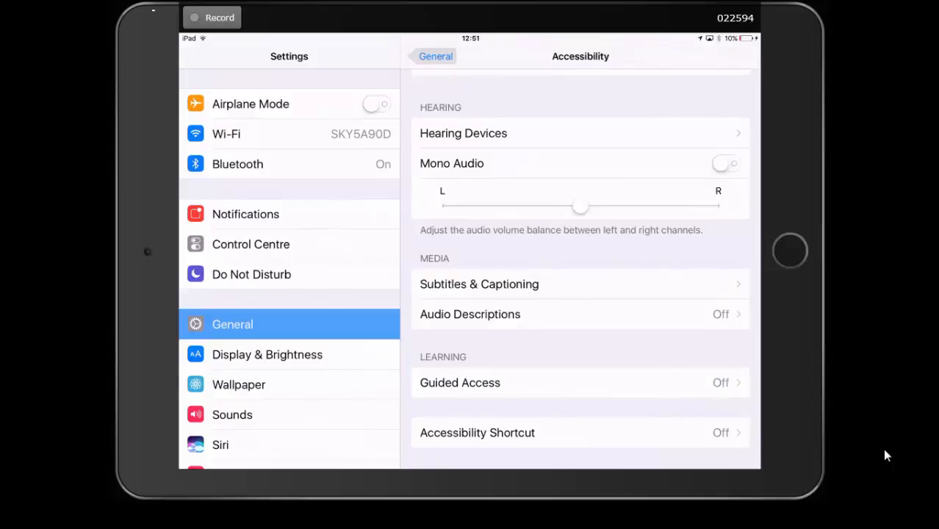
Step: Open Guided Access and switch it on
{"action": "left_click", "coordinate": [460, 383]}
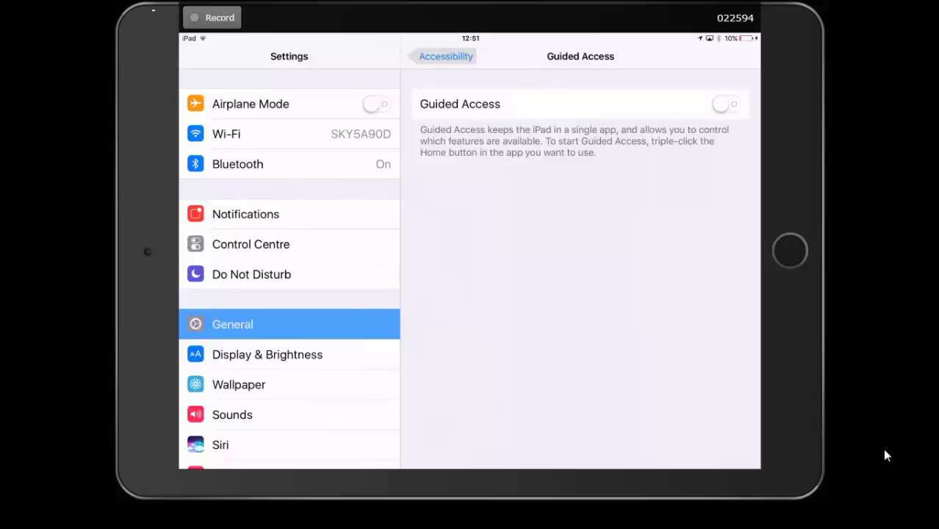
{"action": "left_click", "coordinate": [726, 103]}
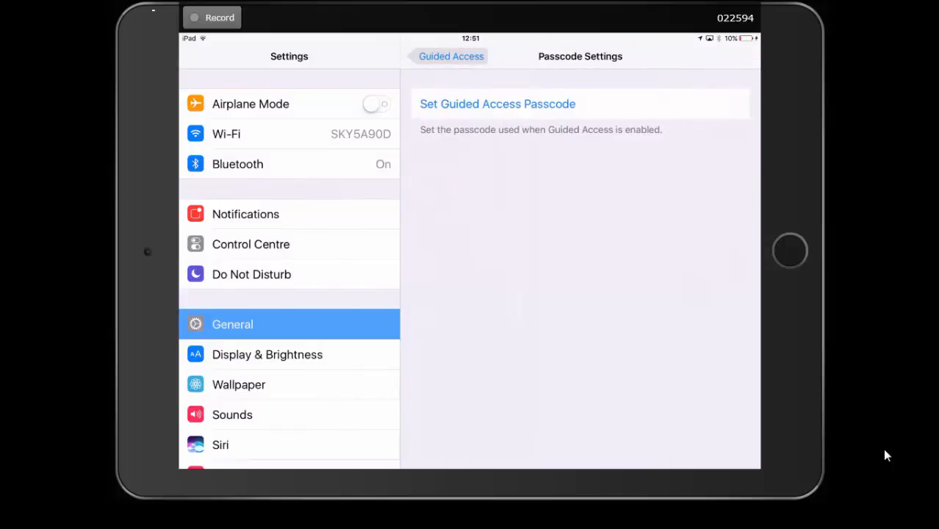
{"action": "left_click", "coordinate": [448, 55]}
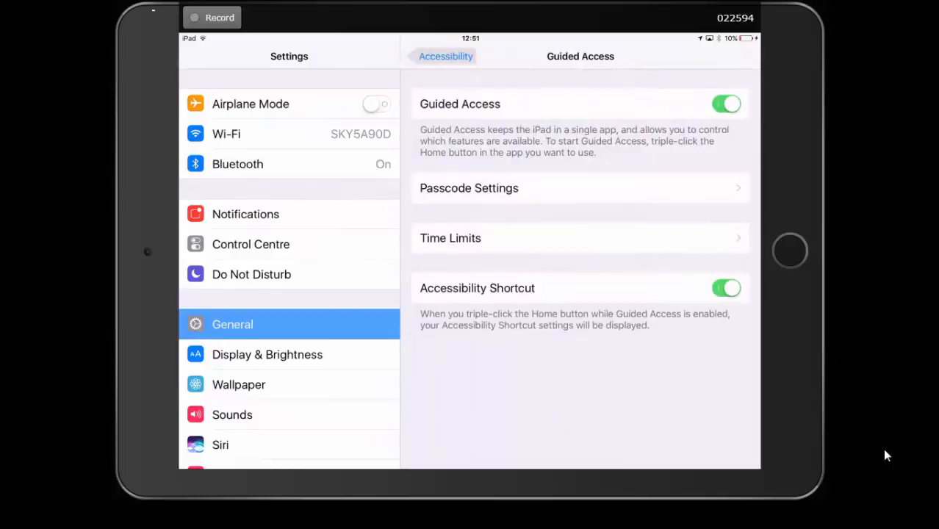
{"action": "left_click", "coordinate": [469, 187]}
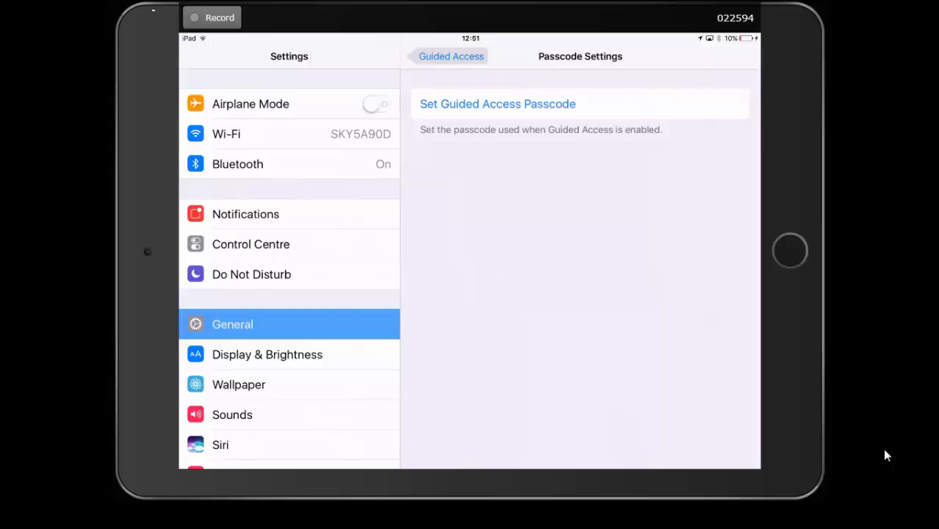
{"action": "left_click", "coordinate": [497, 103]}
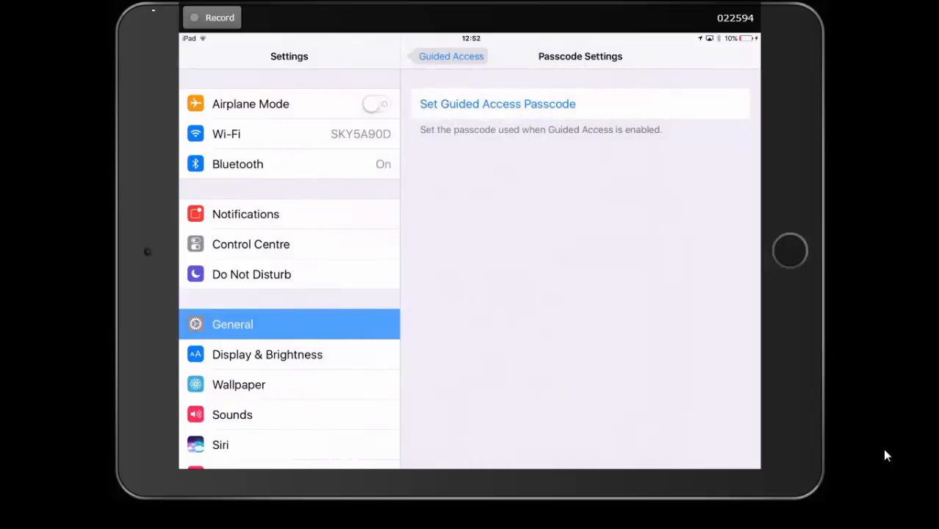
{"action": "left_click", "coordinate": [451, 56]}
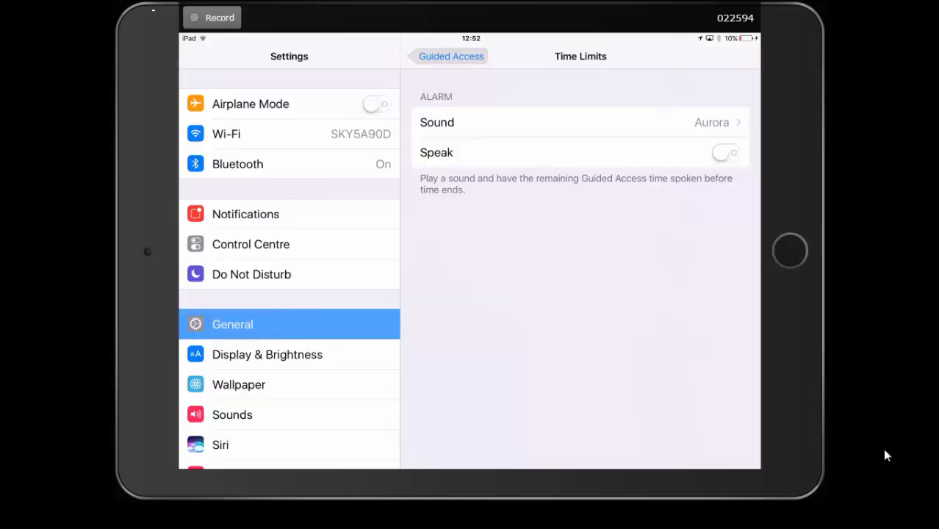
Step: Leave the time limit alarm settings (Aurora sound, speaking off)
{"action": "left_click", "coordinate": [449, 56]}
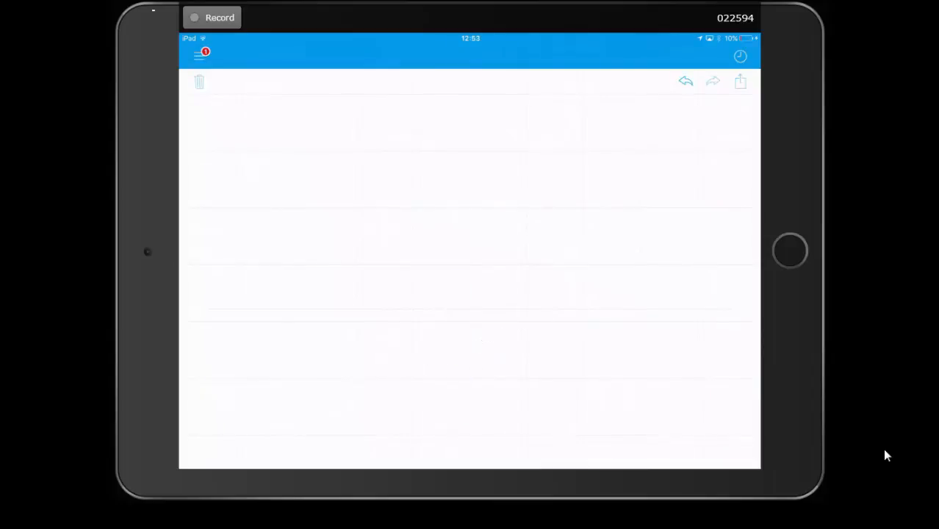
Step: Handwrite π+3 to get 6.141…, then clear the page
{"action": "left_click_drag", "start_coordinate": [255, 184], "coordinate": [351, 291]}
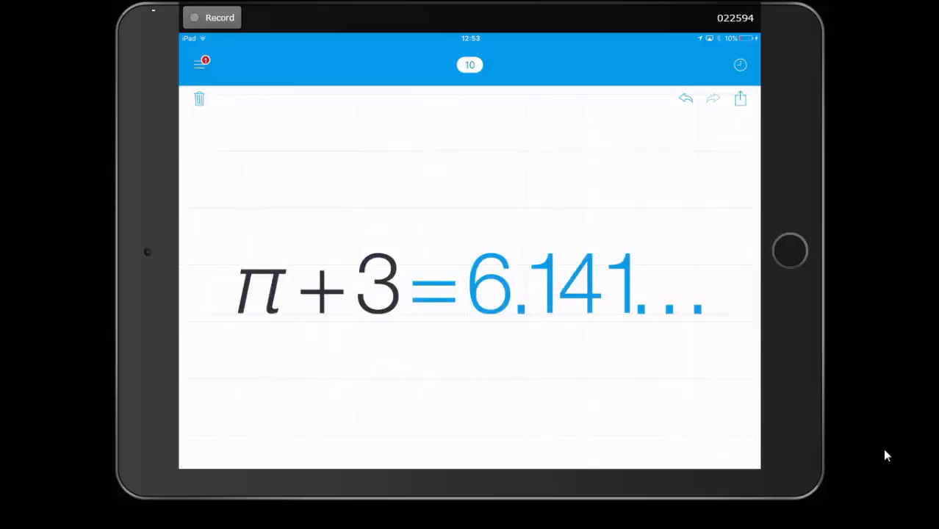
{"action": "left_click", "coordinate": [199, 98]}
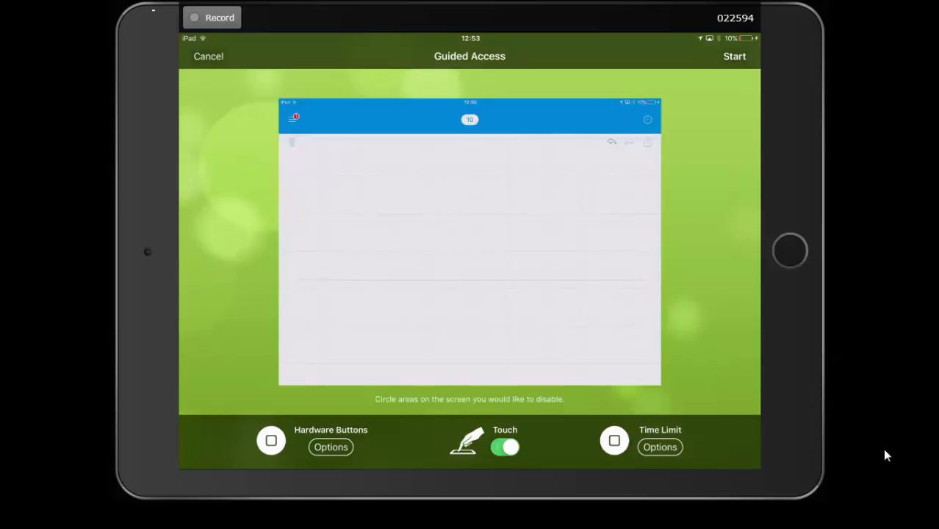
Step: Turn the Guided Access time limit on, adjust minutes, and start the session
{"action": "left_click", "coordinate": [659, 447]}
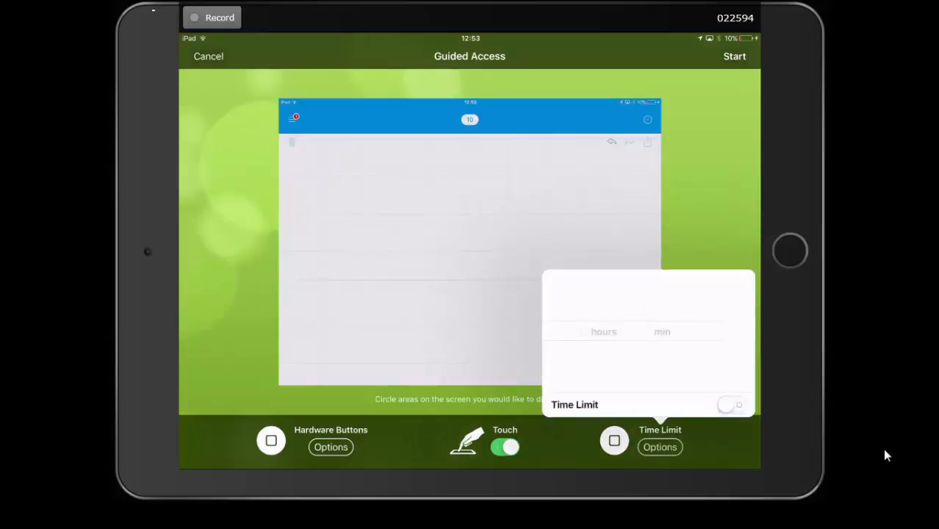
{"action": "left_click", "coordinate": [729, 404]}
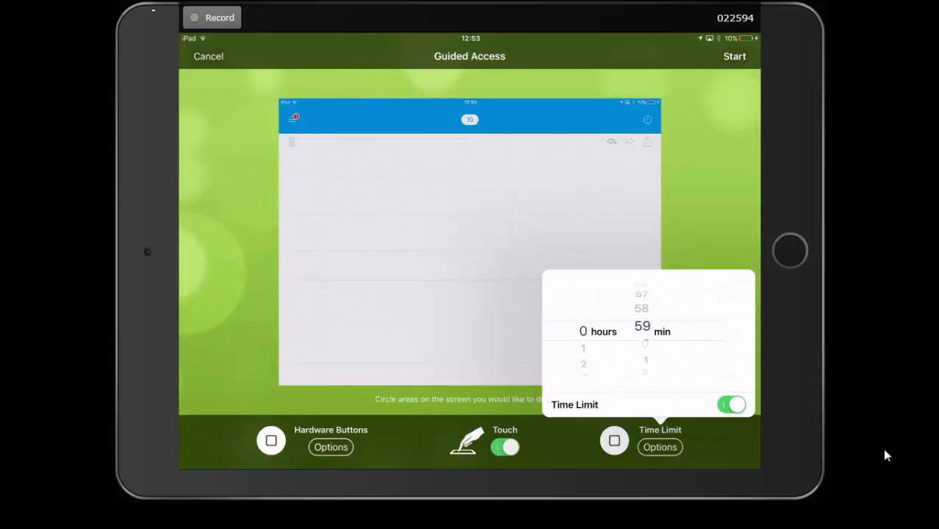
{"action": "scroll", "scroll_direction": "down", "scroll_amount": 3}
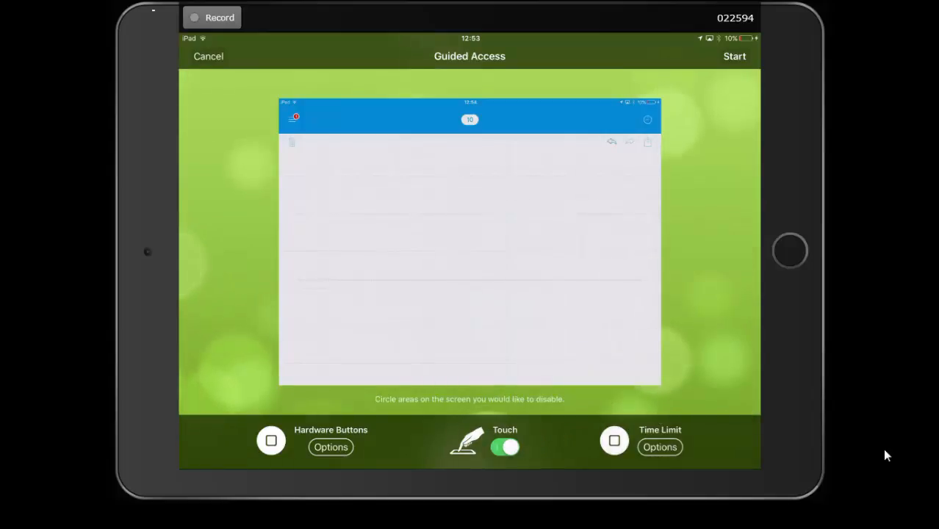
{"action": "left_click", "coordinate": [734, 56]}
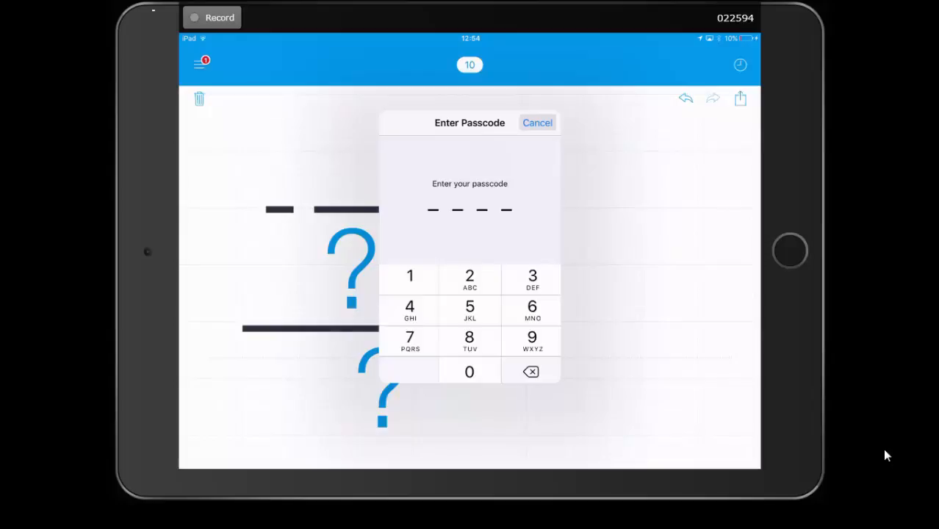
Step: Dismiss the passcode prompt, clear the page, and handwrite a new calculation
{"action": "left_click", "coordinate": [537, 122]}
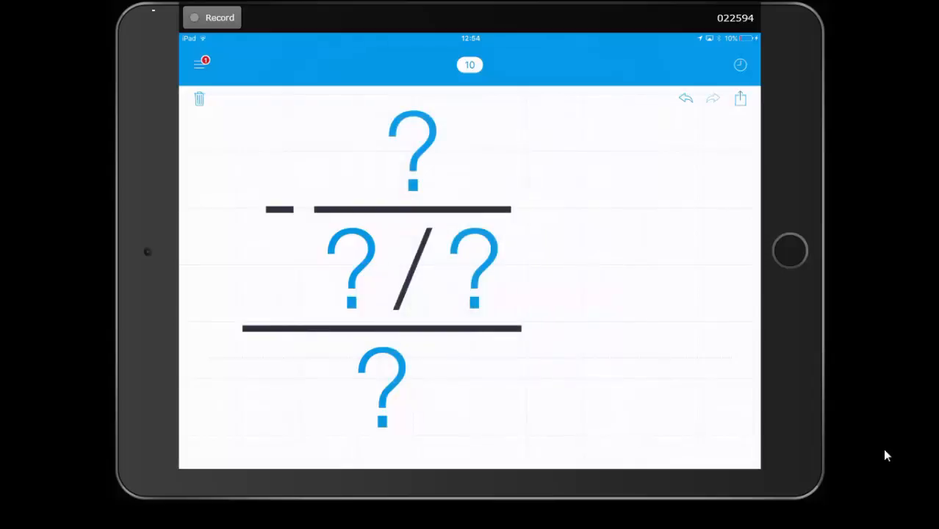
{"action": "left_click", "coordinate": [199, 98]}
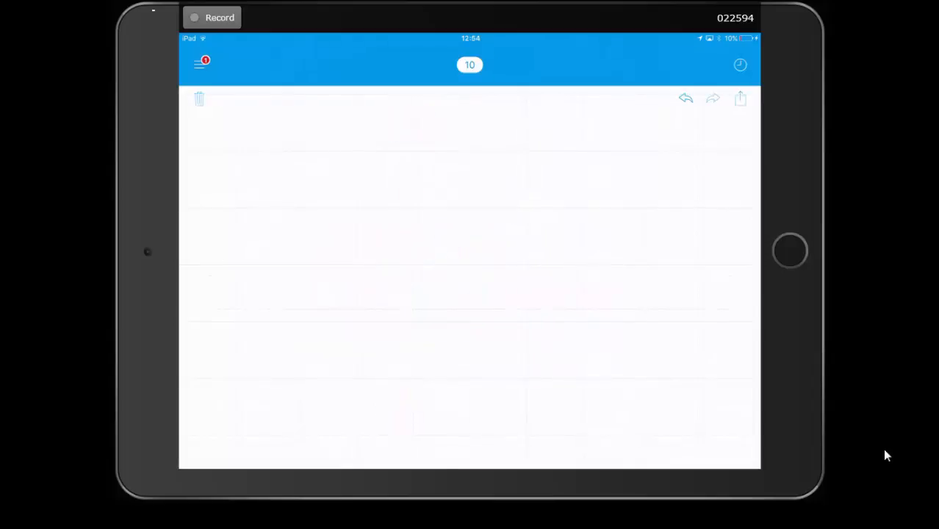
{"action": "left_click_drag", "start_coordinate": [265, 213], "coordinate": [478, 279]}
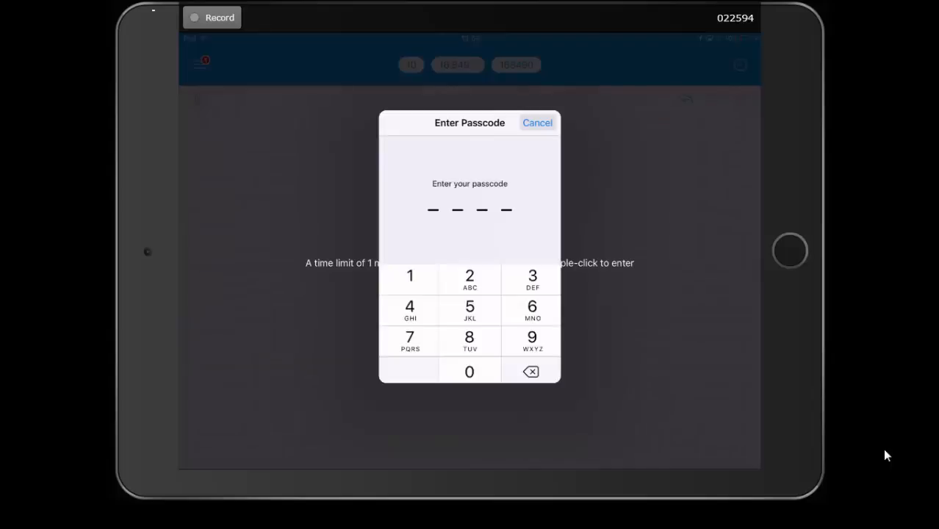
Step: Enter the Guided Access passcode and end the session
{"action": "left_click", "coordinate": [409, 278]}
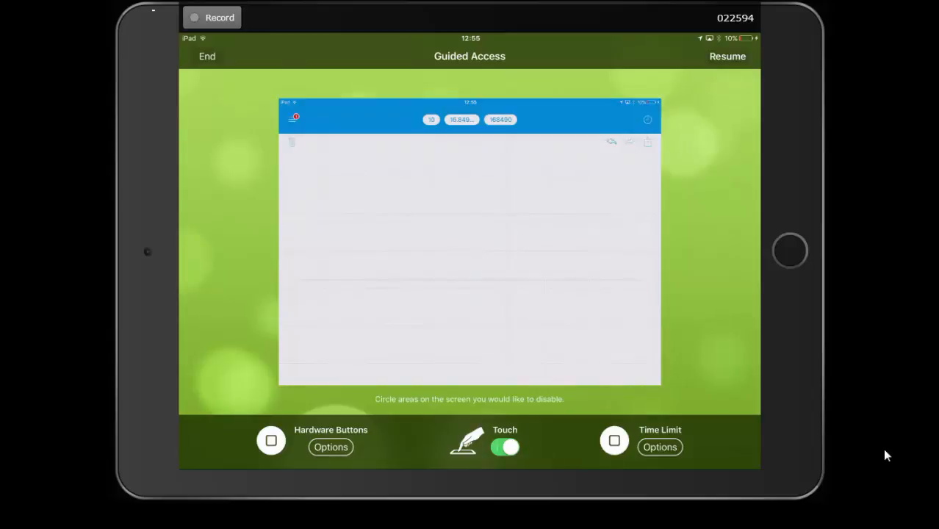
{"action": "left_click", "coordinate": [207, 55]}
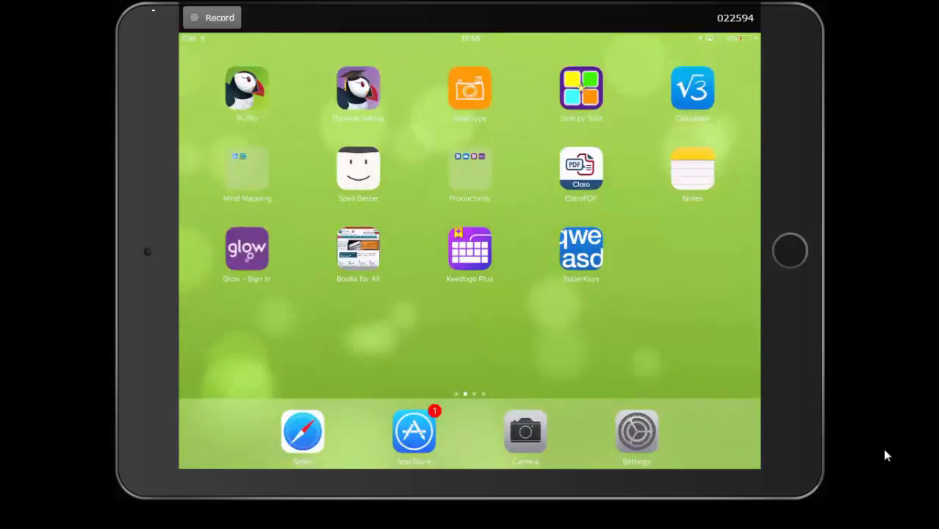
Step: Go to General > Accessibility, view the Guided Access page, and return to Accessibility
{"action": "left_click", "coordinate": [635, 431]}
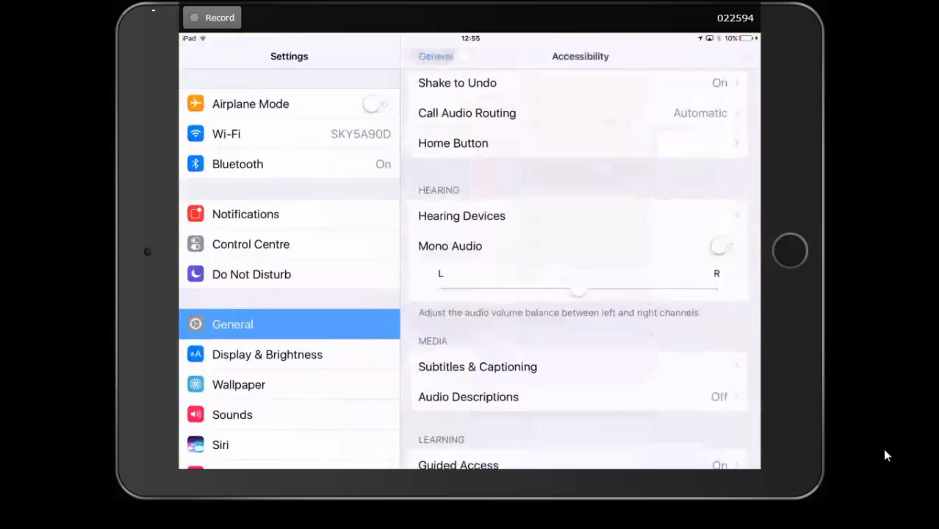
{"action": "left_click", "coordinate": [432, 55]}
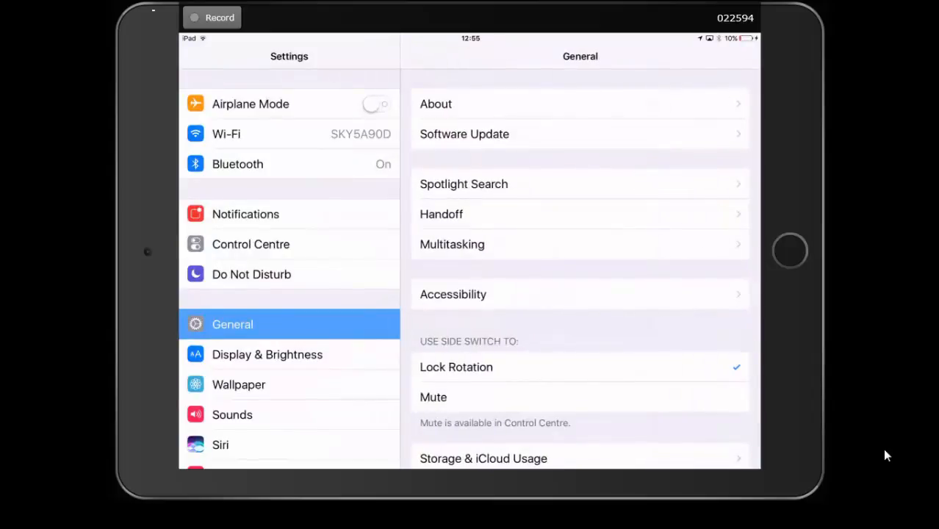
{"action": "left_click", "coordinate": [452, 295]}
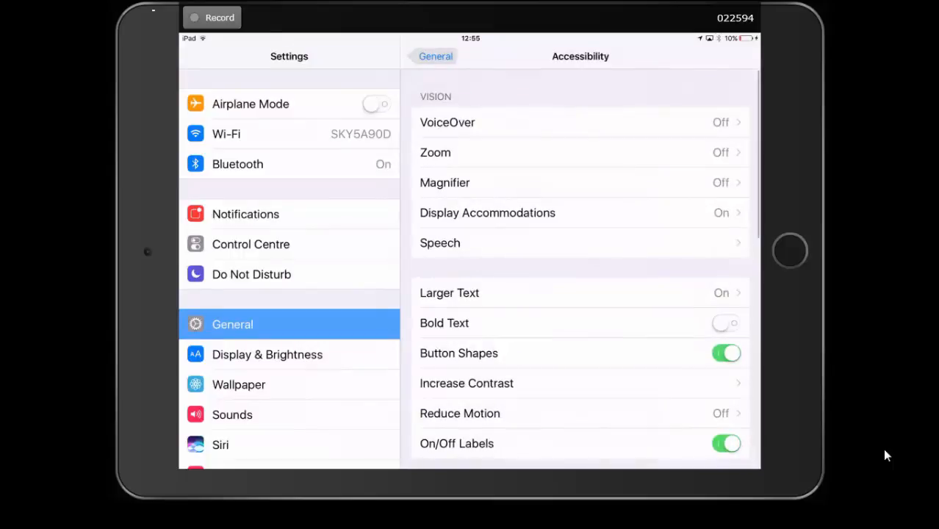
{"action": "left_click", "coordinate": [440, 242]}
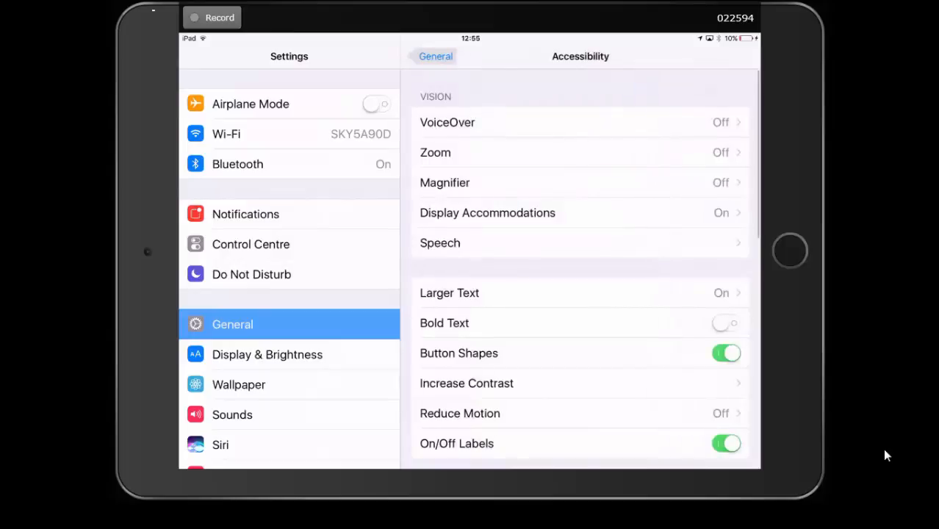
{"action": "scroll", "scroll_direction": "down", "scroll_amount": 3}
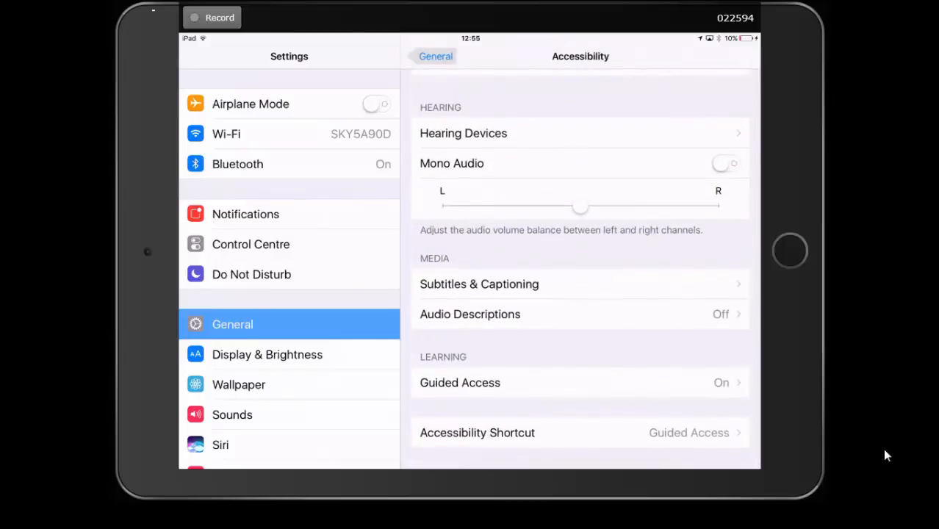
{"action": "left_click", "coordinate": [460, 383]}
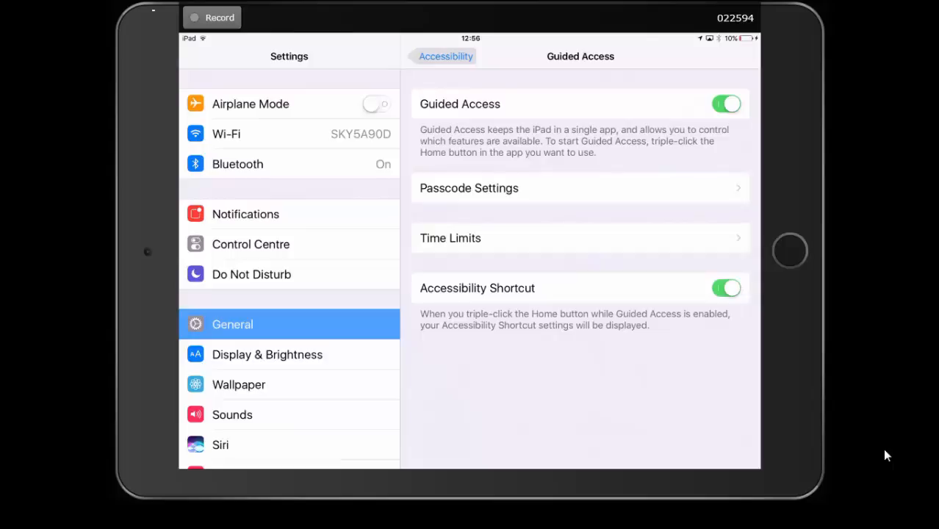
{"action": "left_click", "coordinate": [445, 56]}
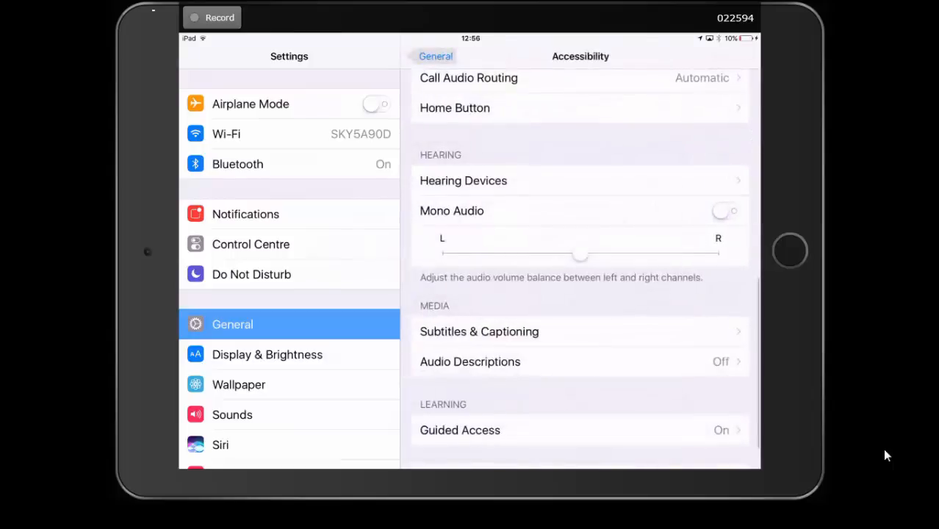